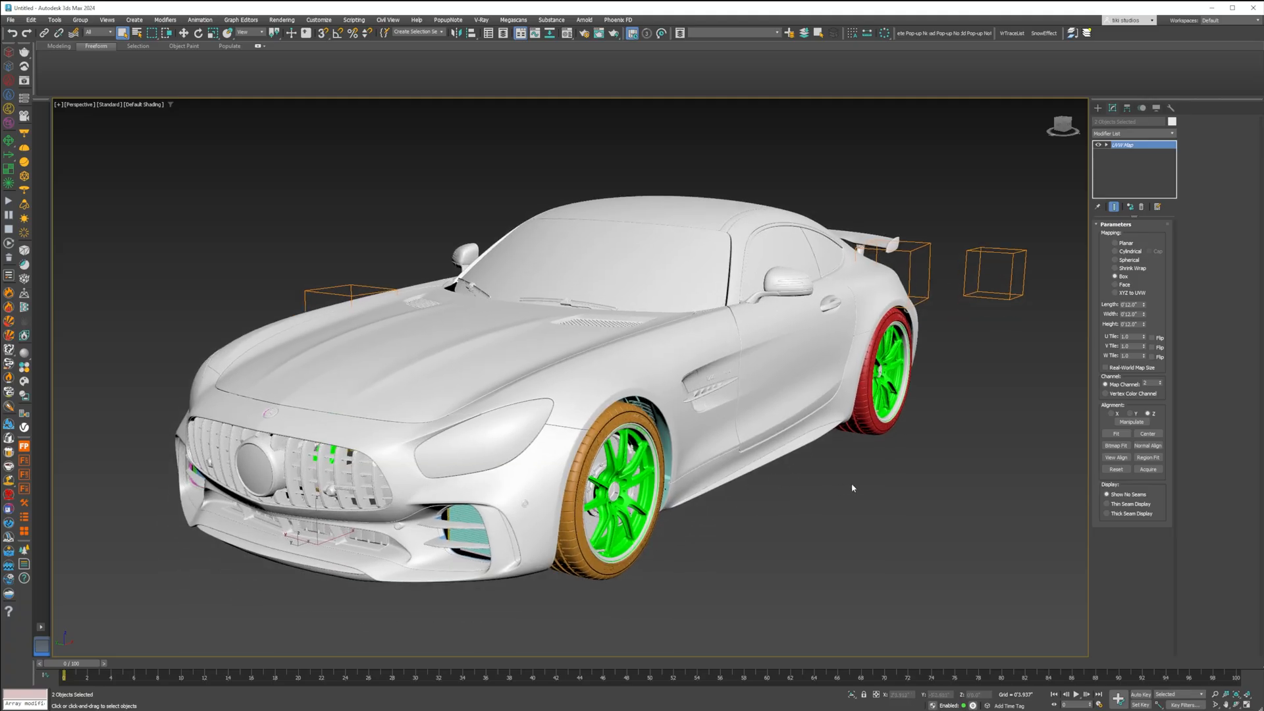
{"action": "mouse_move", "coordinate": [851, 496]}
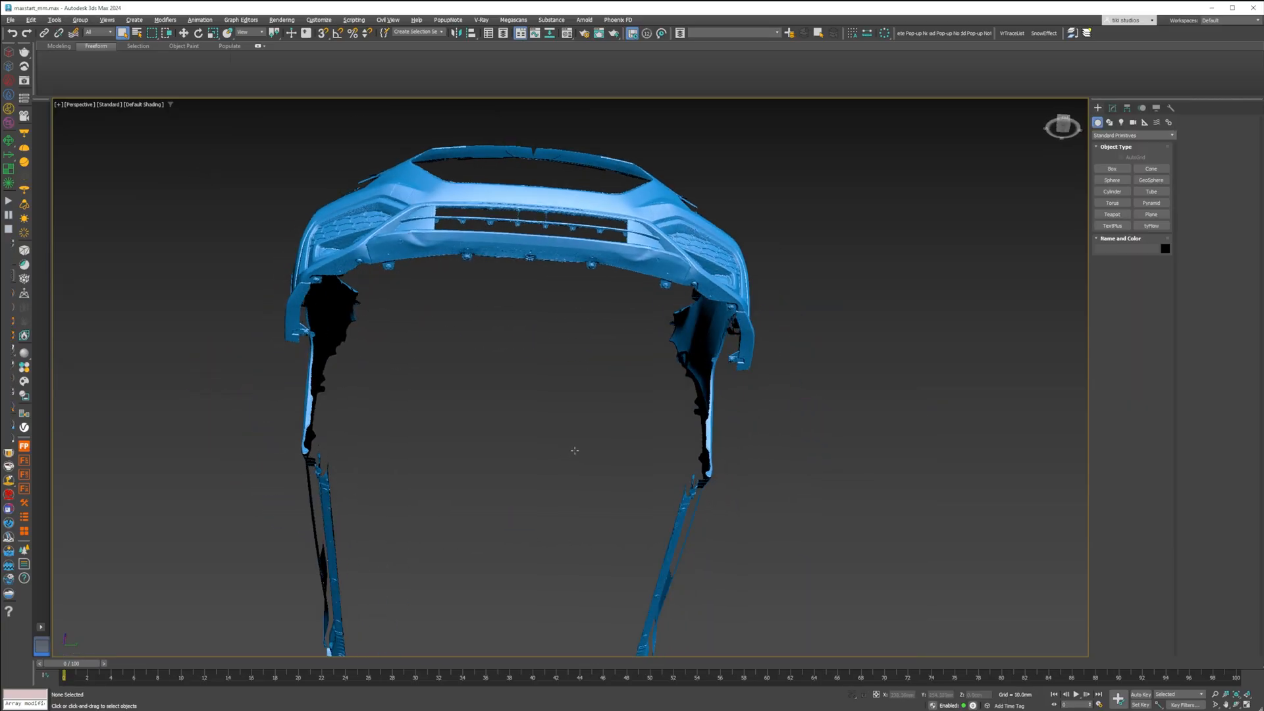
- Orbit around the blue bumper scan to inspect it from different angles
{"action": "left_click_drag", "start_coordinate": [575, 450], "coordinate": [571, 399]}
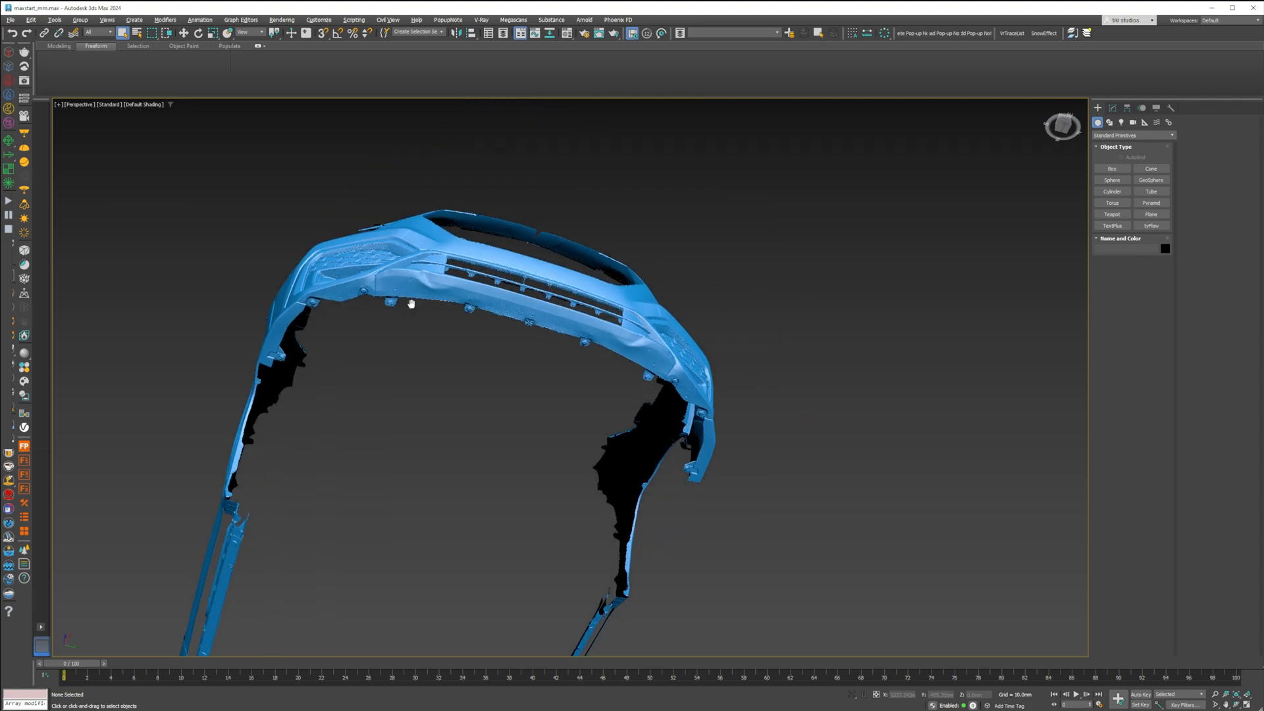
{"action": "left_click_drag", "start_coordinate": [410, 302], "coordinate": [540, 419]}
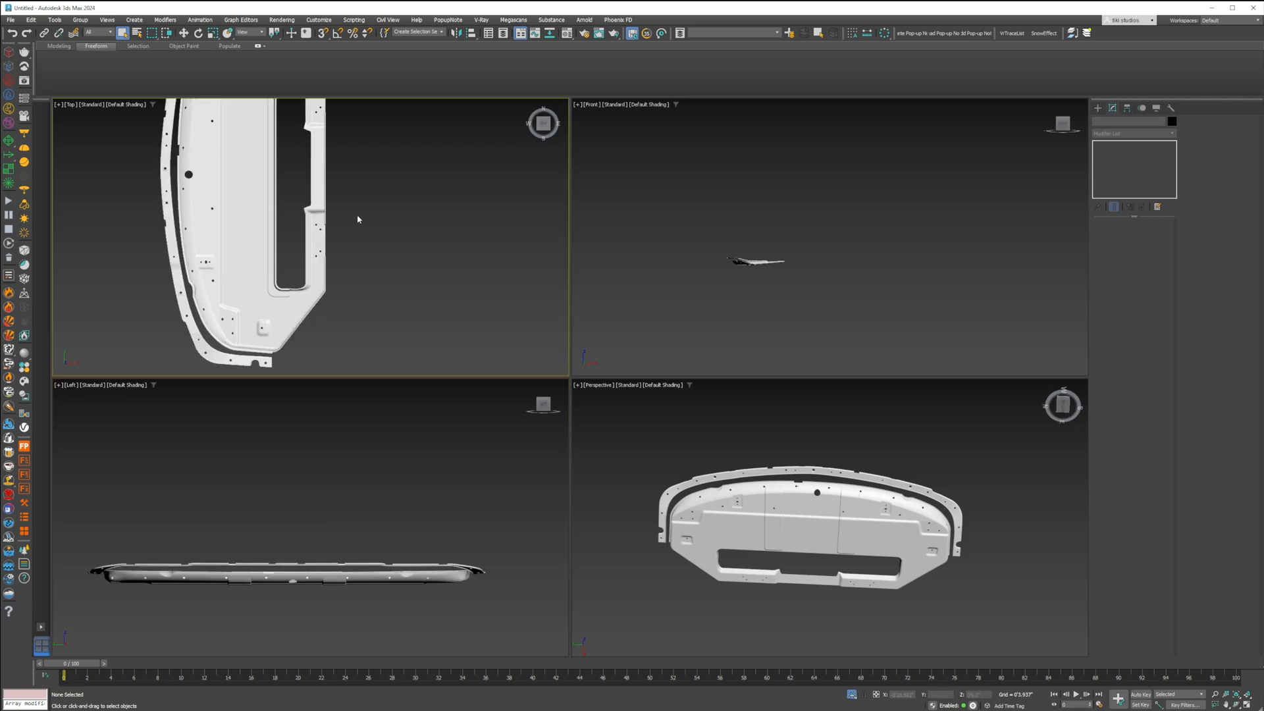
{"action": "mouse_move", "coordinate": [368, 246]}
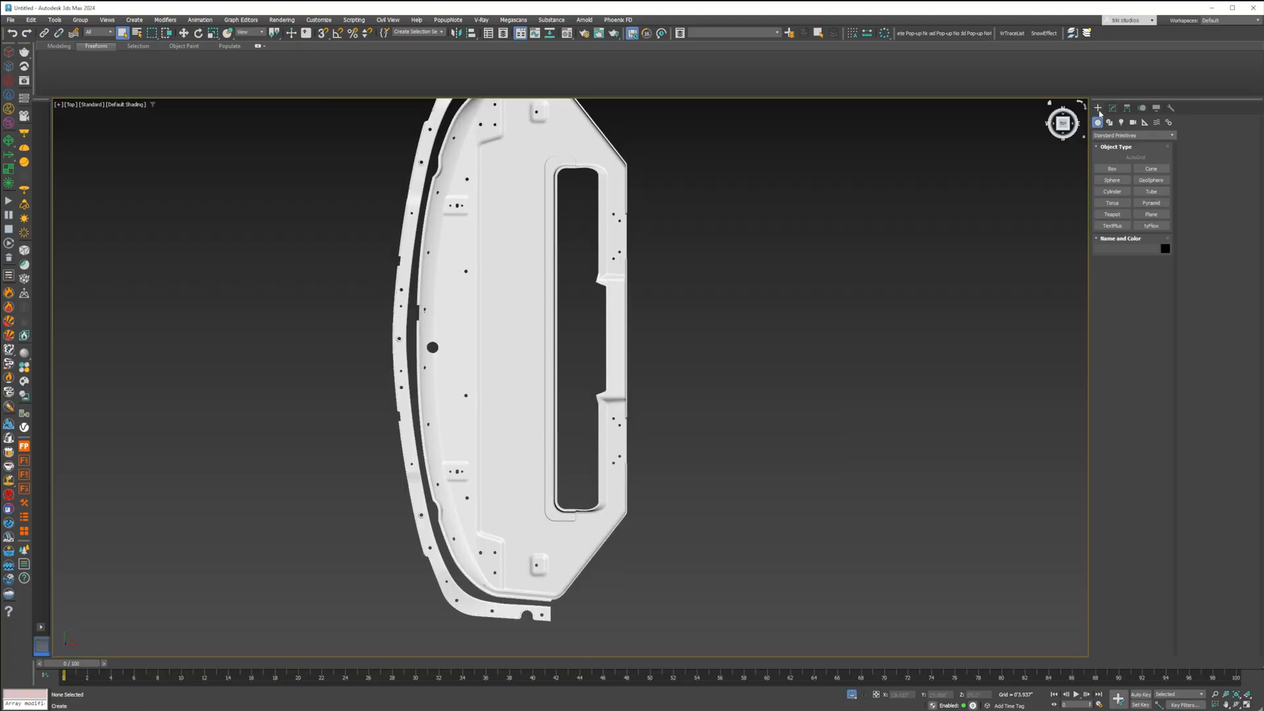
- Open the Create panel over the maximized grille plate view
{"action": "left_click", "coordinate": [1152, 214]}
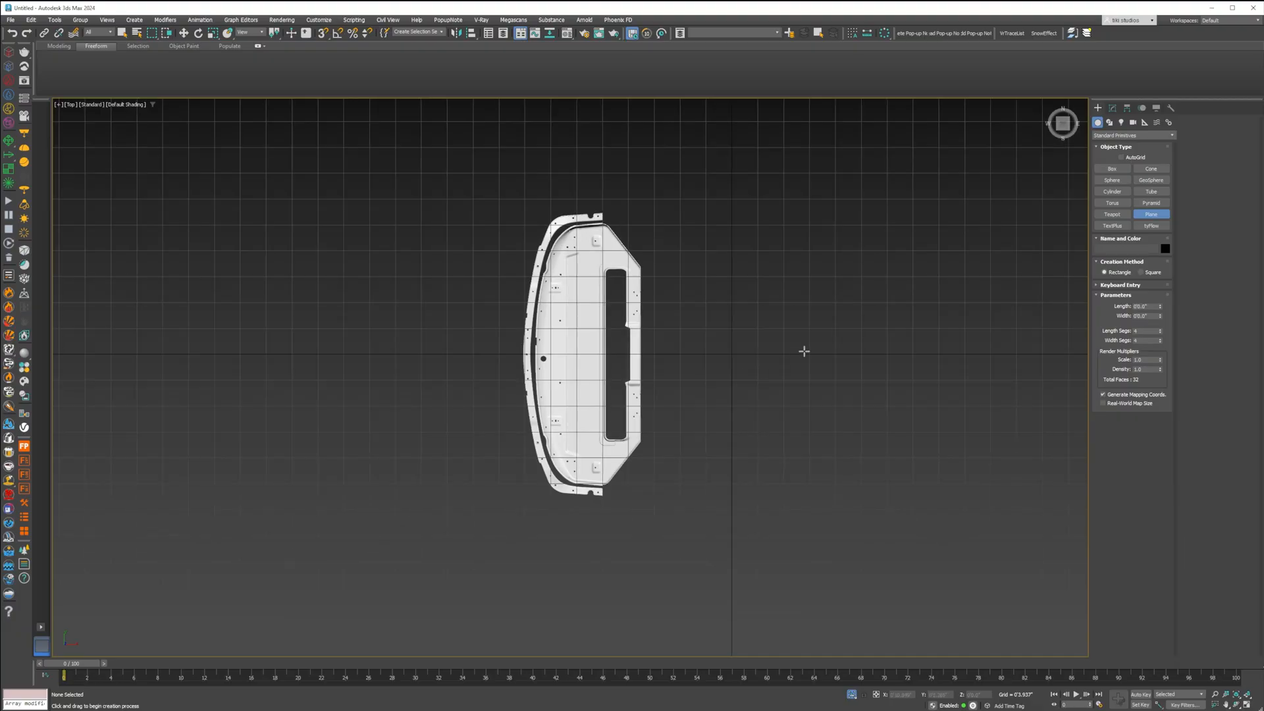
{"action": "mouse_move", "coordinate": [500, 576]}
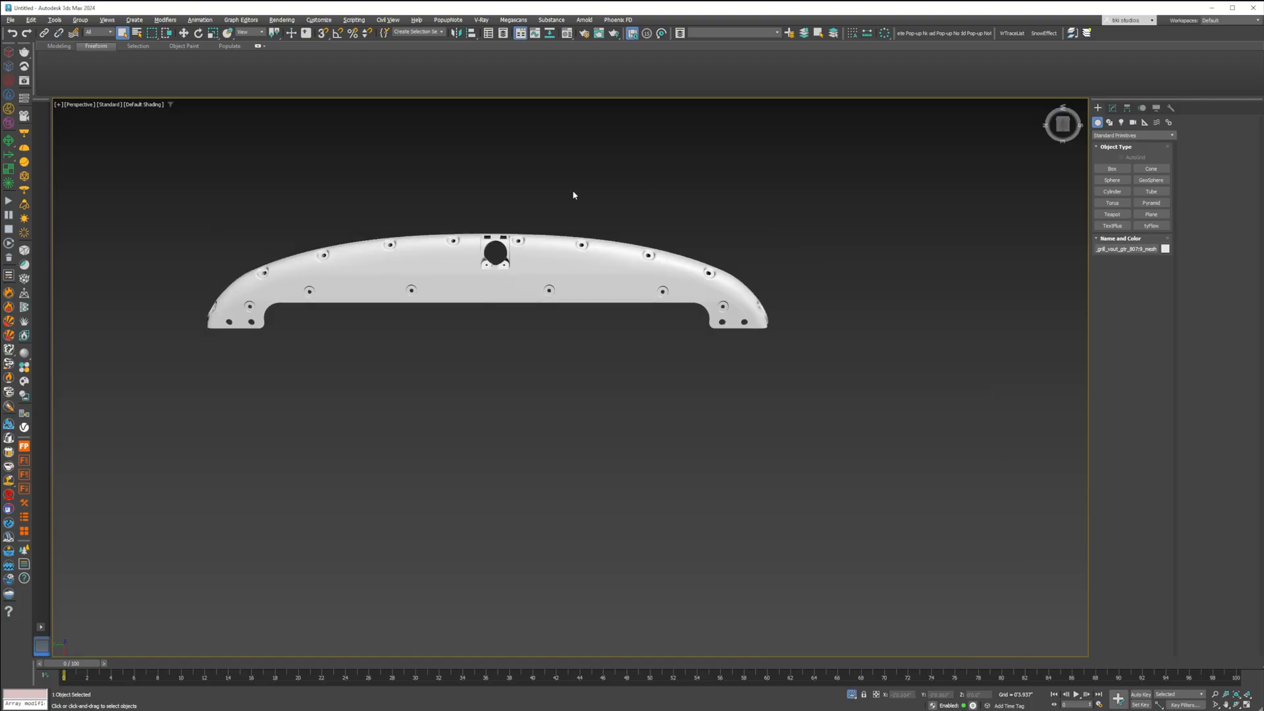
- Switch to Bottom view and draw a circle spline over the plate's round hole
{"action": "left_click", "coordinate": [1151, 214]}
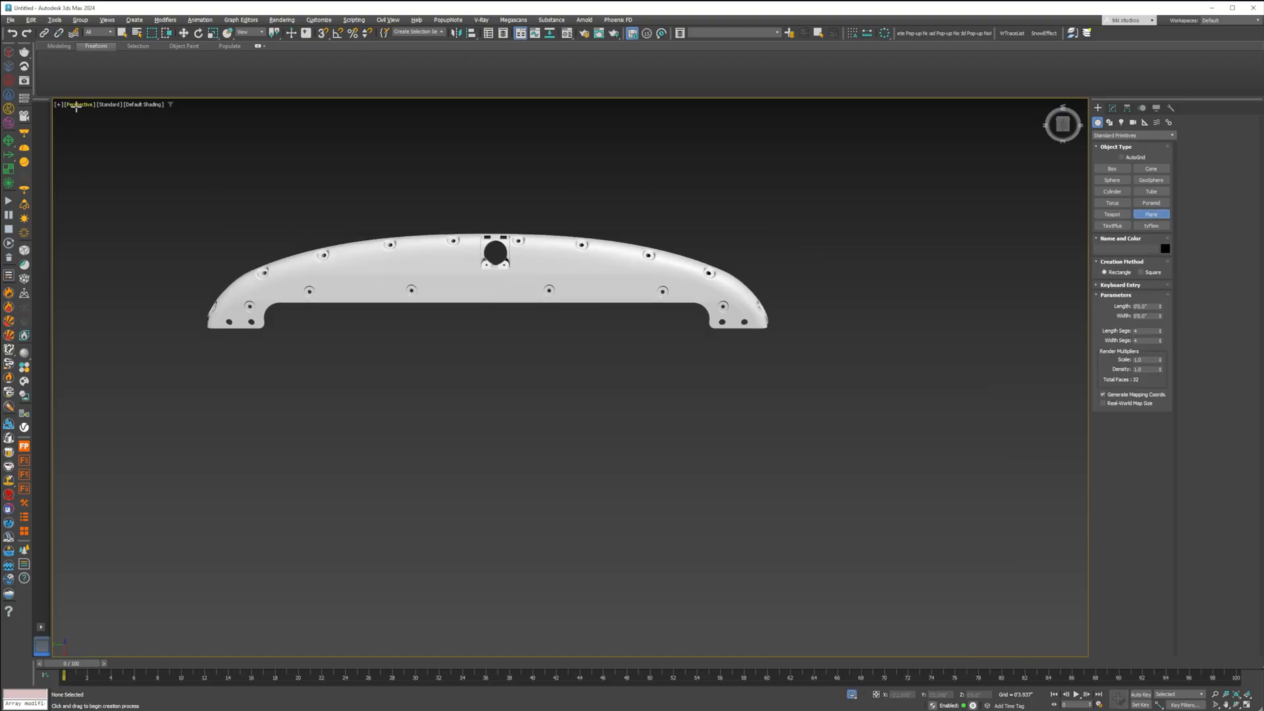
{"action": "left_click", "coordinate": [71, 104]}
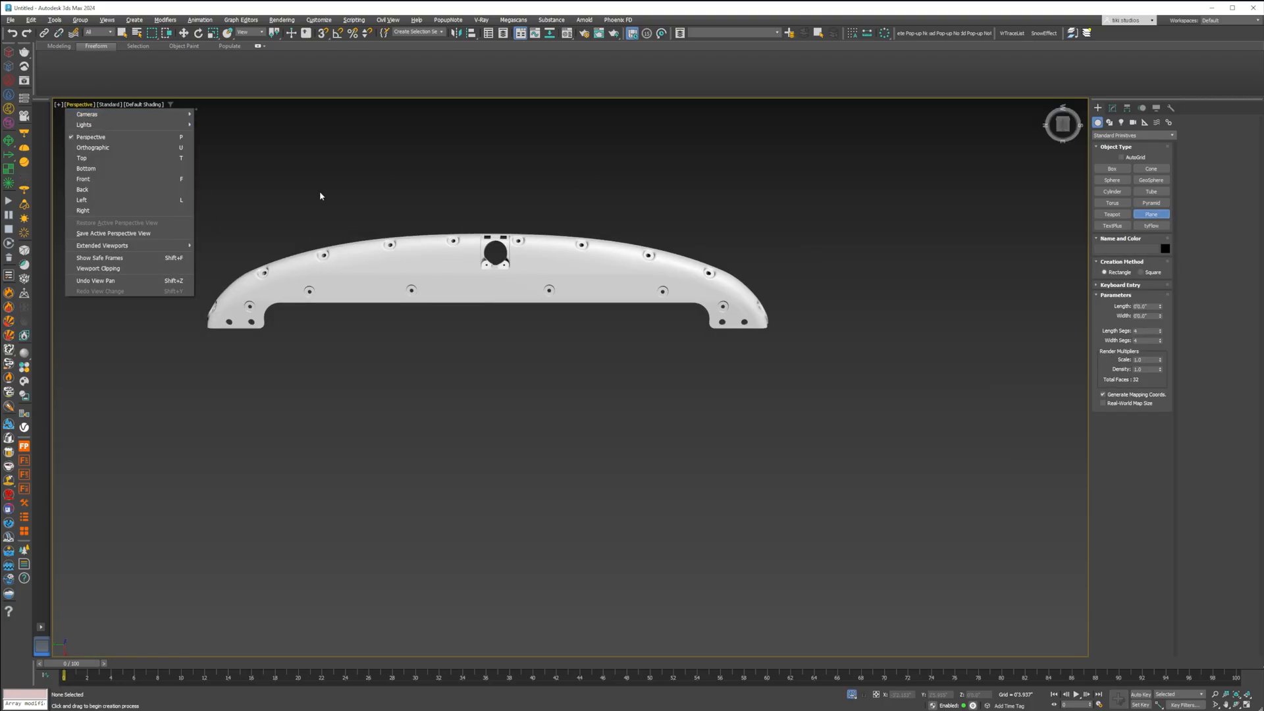
{"action": "mouse_move", "coordinate": [118, 179]}
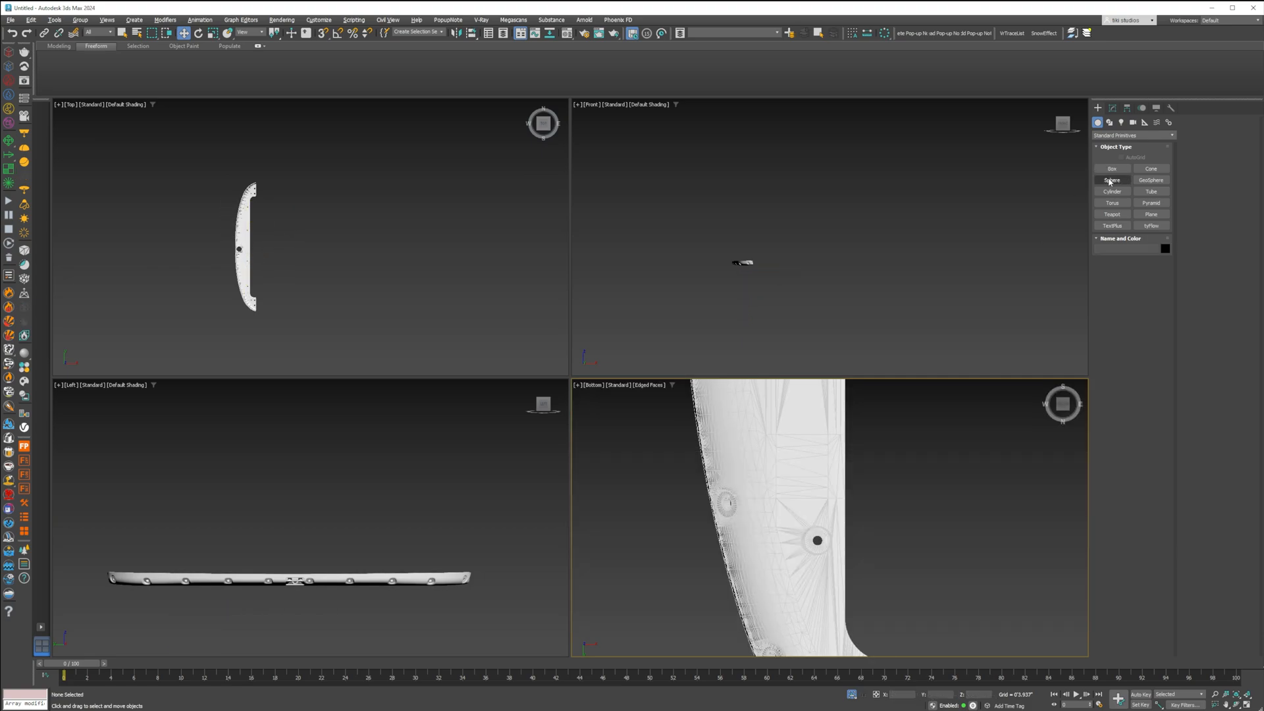
{"action": "left_click", "coordinate": [1109, 123]}
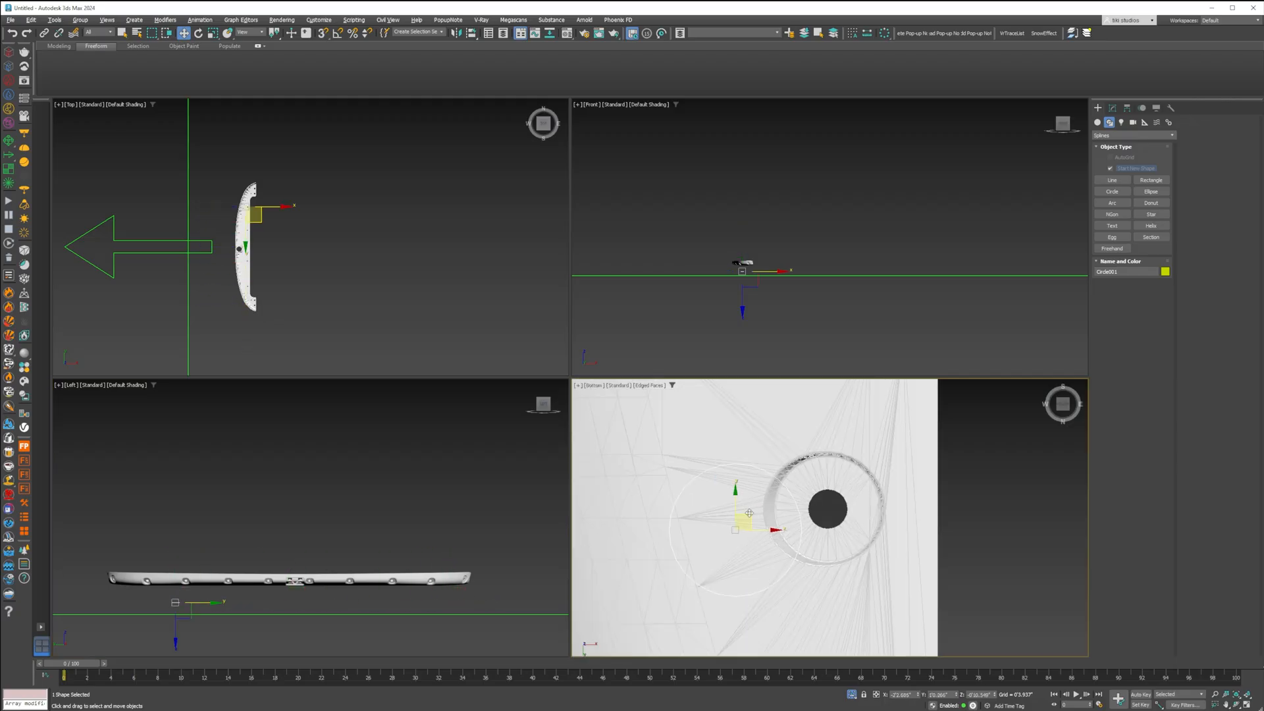
{"action": "left_click_drag", "start_coordinate": [750, 514], "coordinate": [829, 508]}
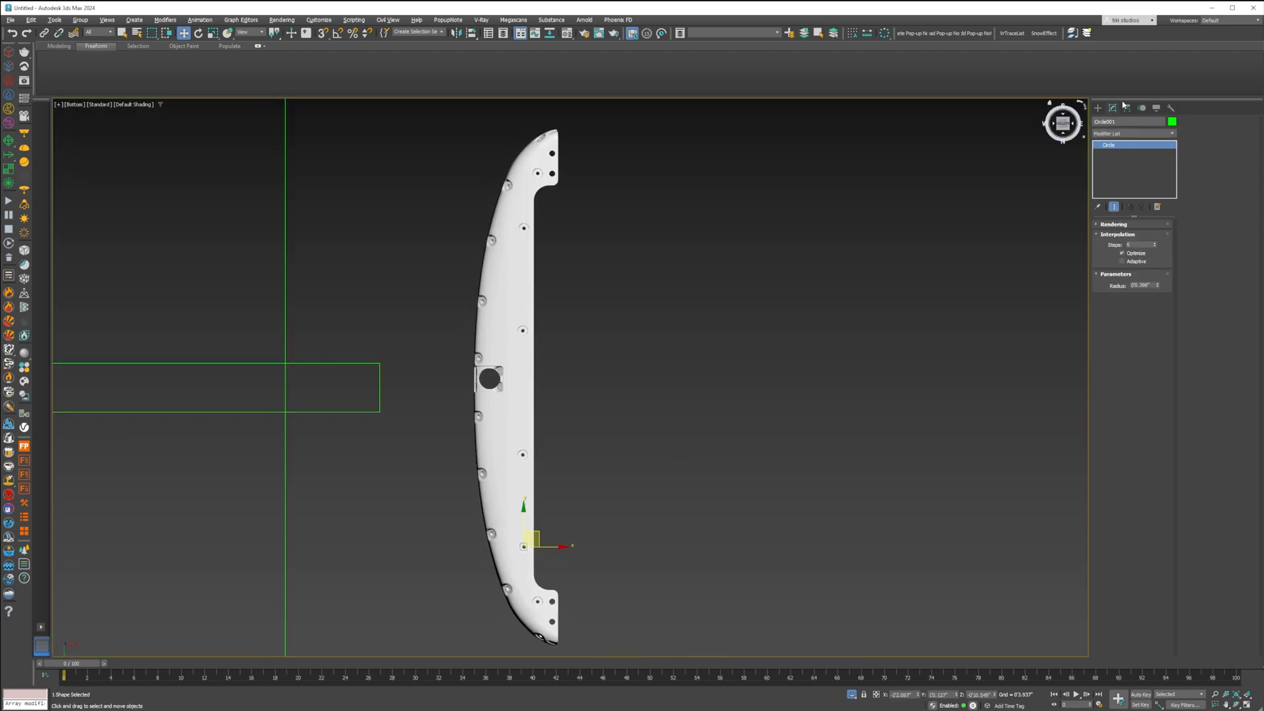
- Mirror a copy of the circle along Y about the working pivot
{"action": "left_click", "coordinate": [1142, 107]}
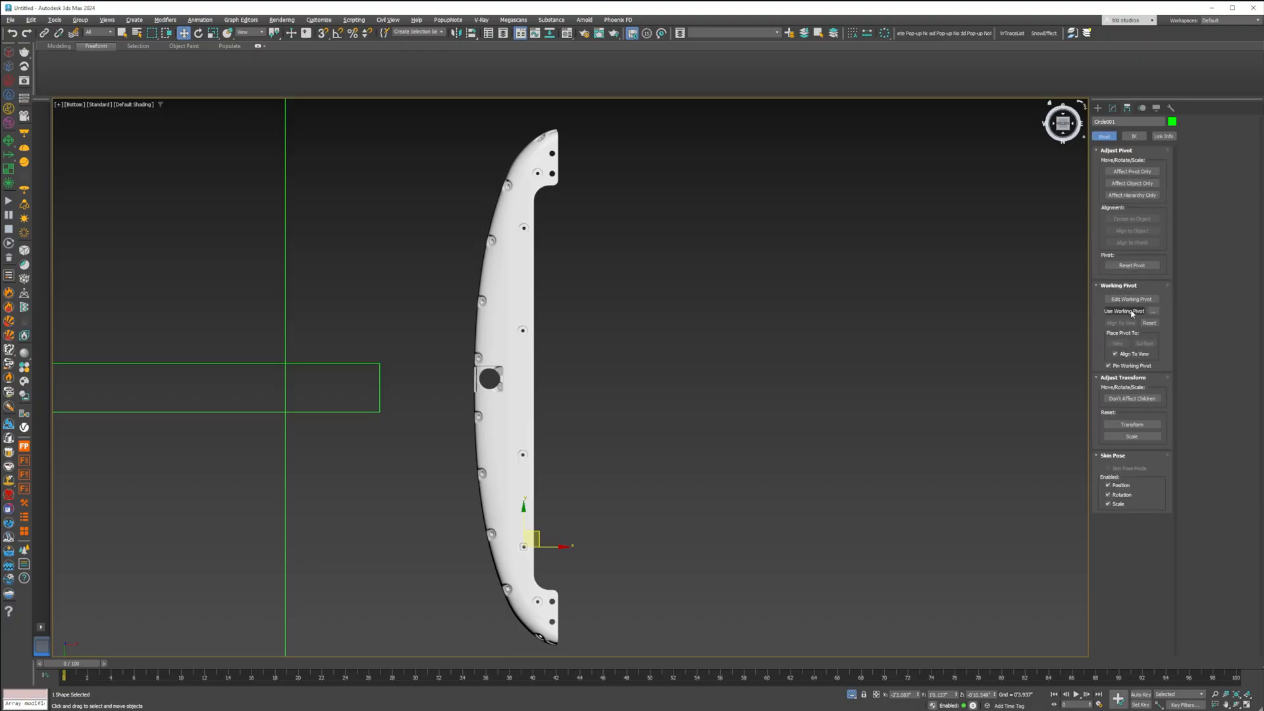
{"action": "left_click", "coordinate": [1123, 310]}
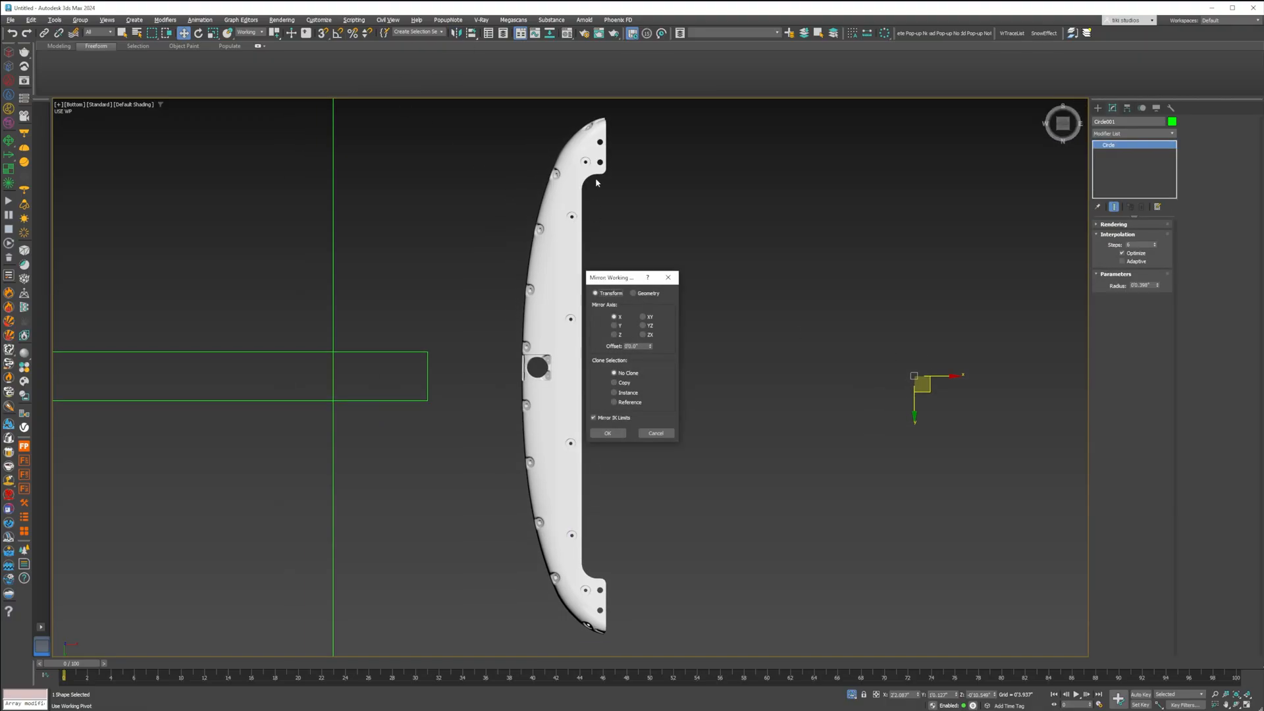
{"action": "left_click", "coordinate": [614, 325]}
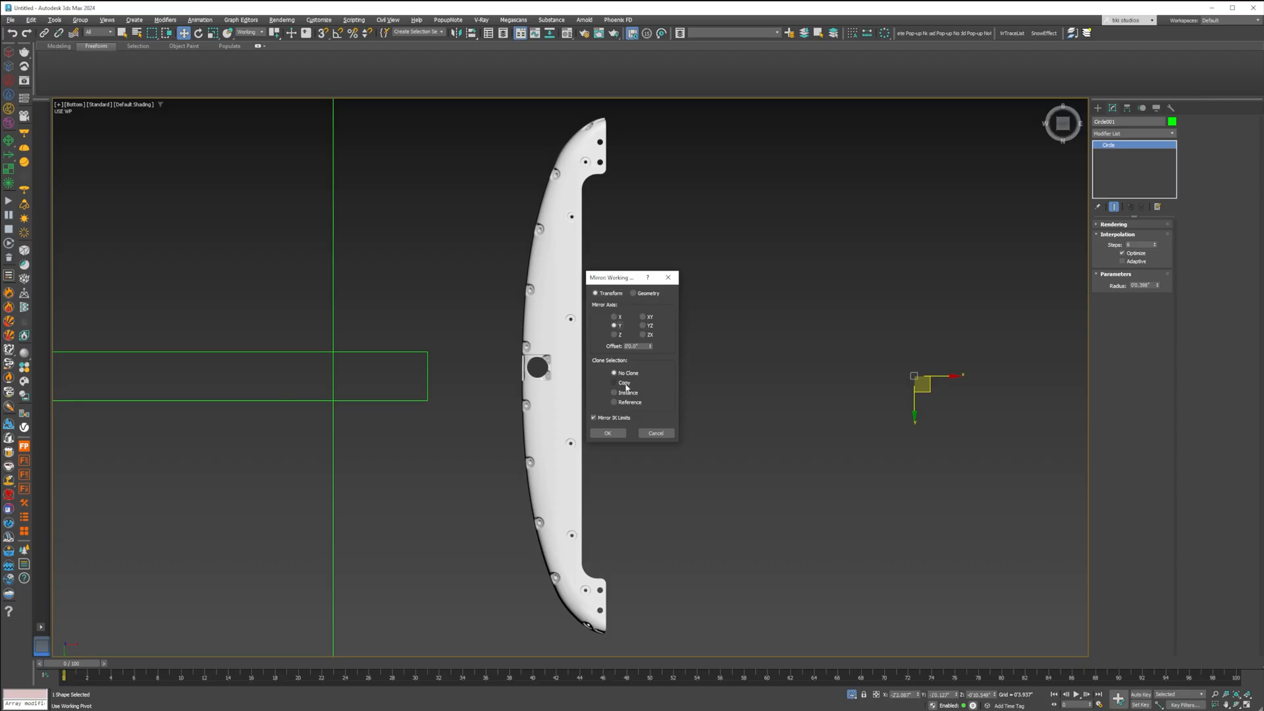
{"action": "left_click", "coordinate": [607, 433]}
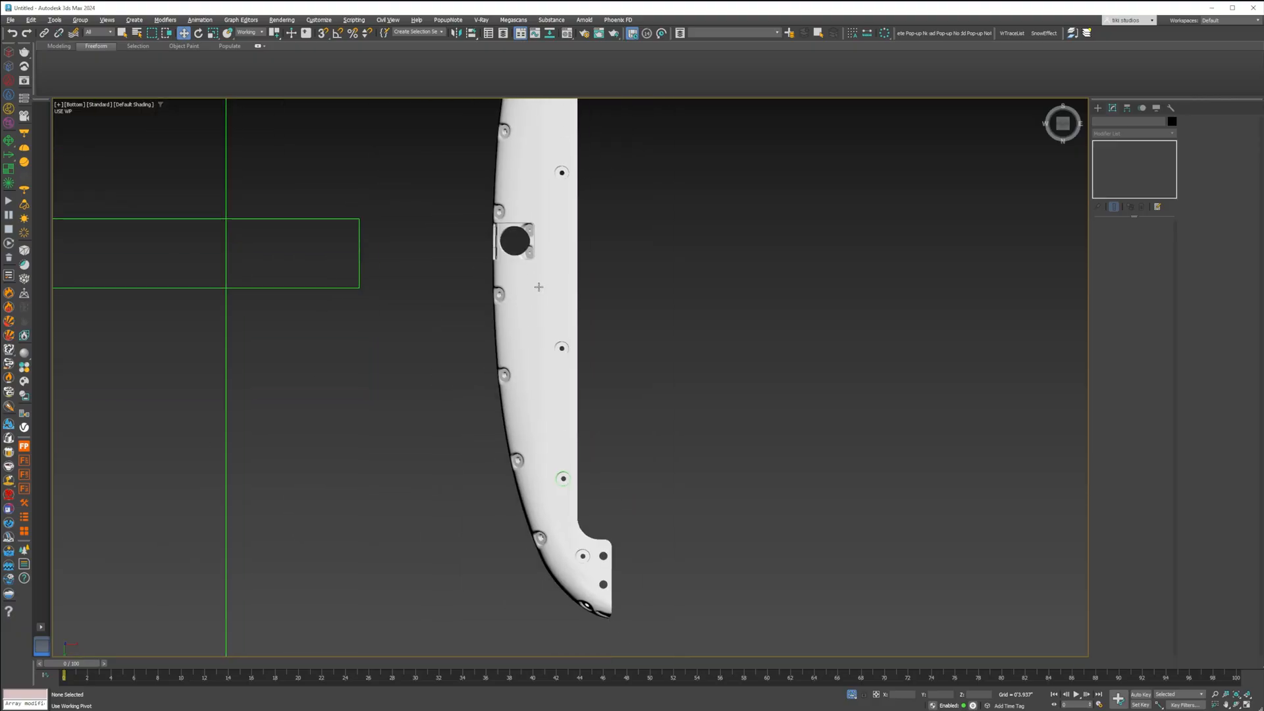
{"action": "mouse_move", "coordinate": [564, 480]}
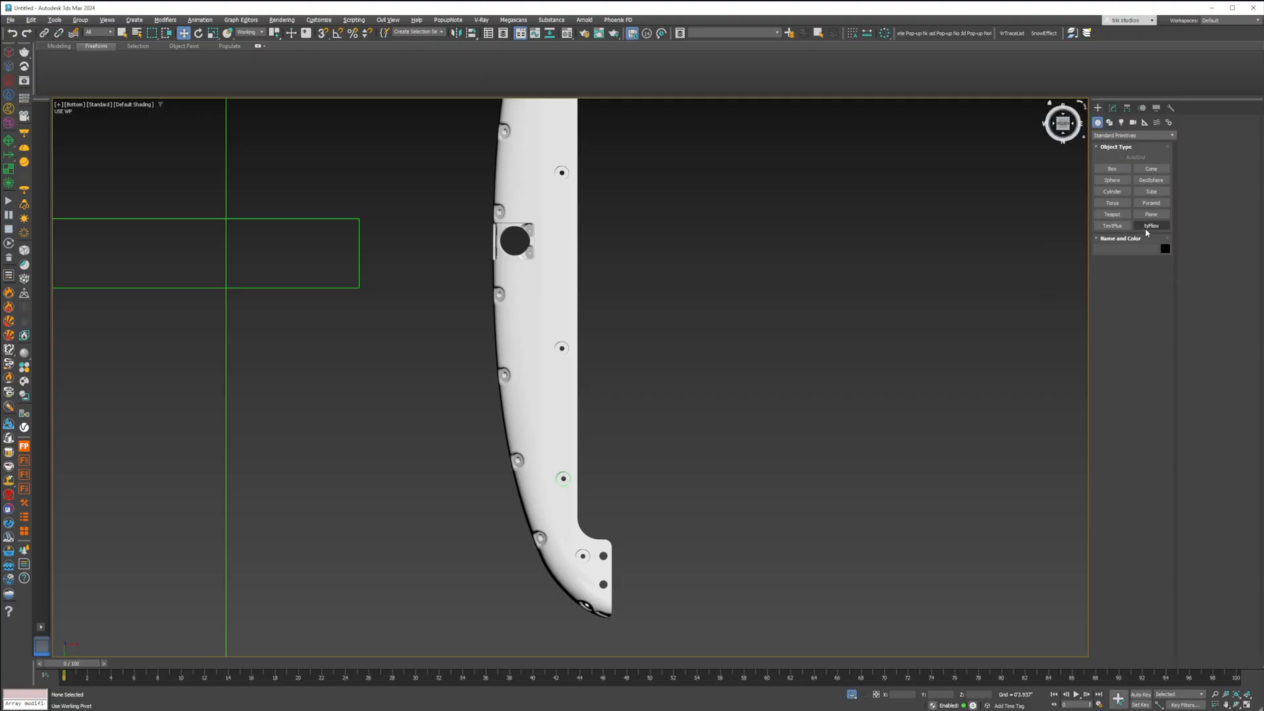
{"action": "left_click", "coordinate": [1152, 213]}
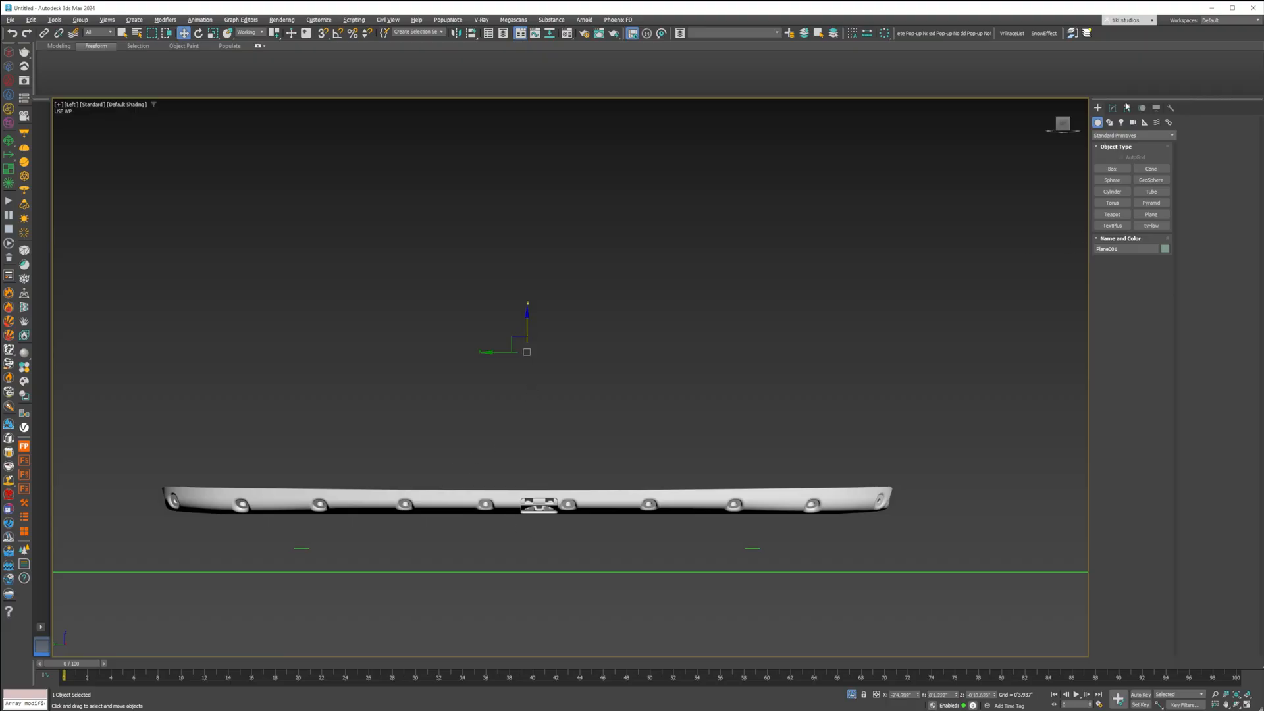
{"action": "left_click", "coordinate": [1132, 107]}
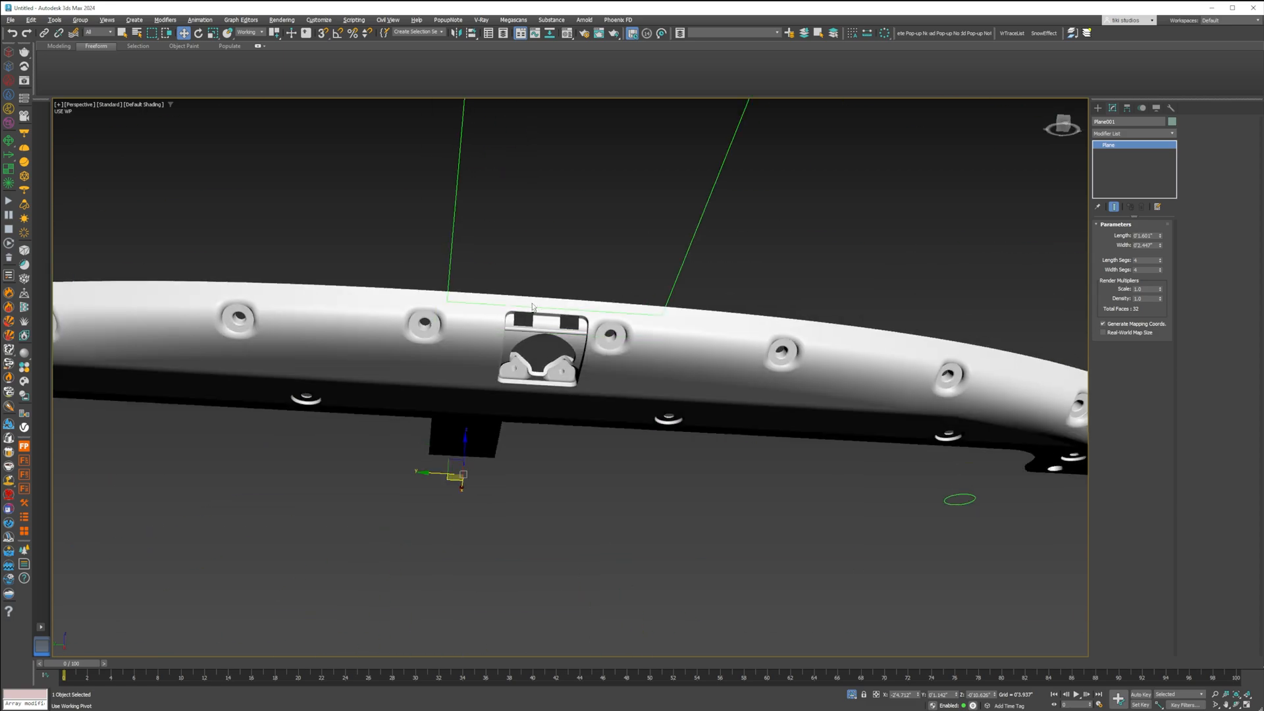
{"action": "right_click", "coordinate": [533, 307]}
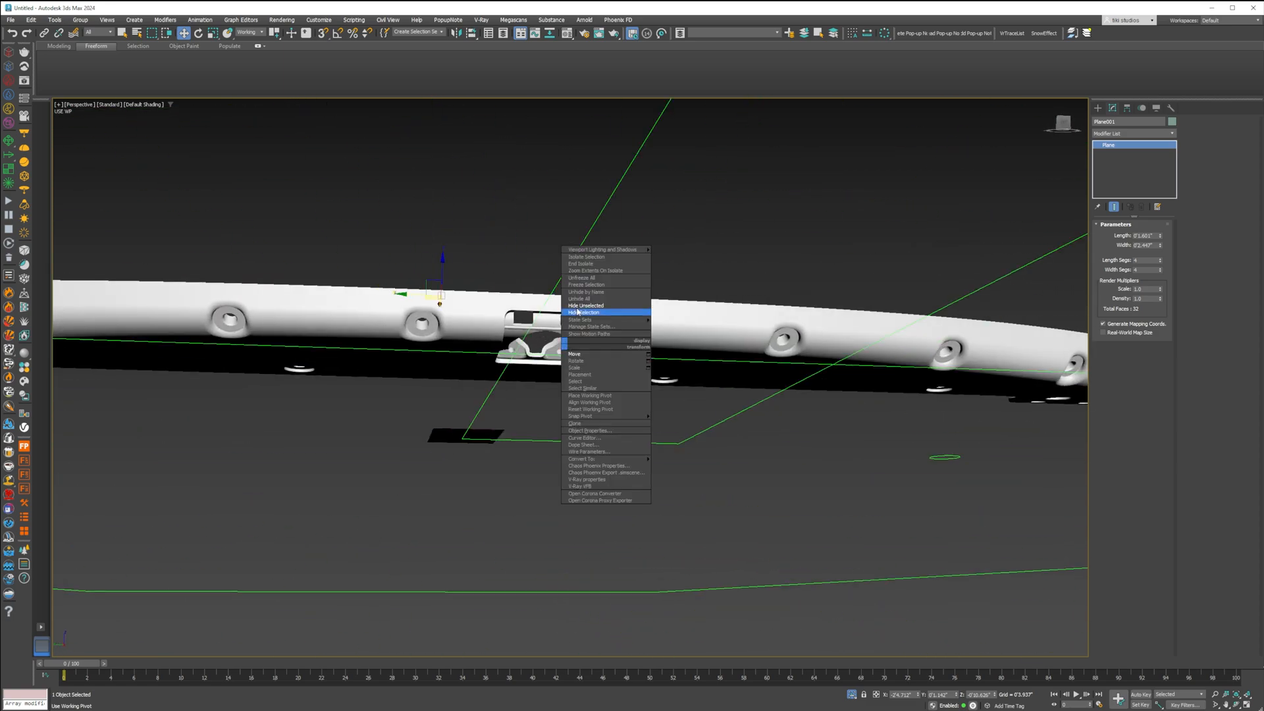
{"action": "left_click", "coordinate": [583, 299]}
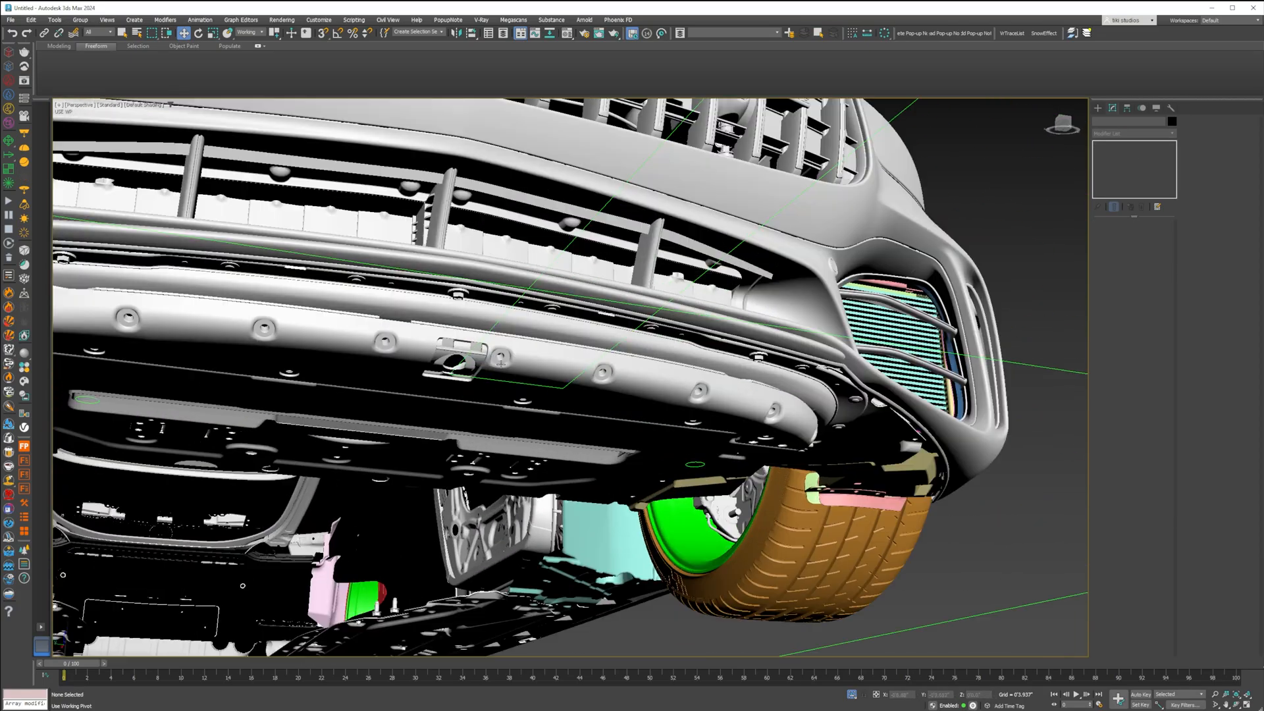
{"action": "left_click", "coordinate": [412, 360]}
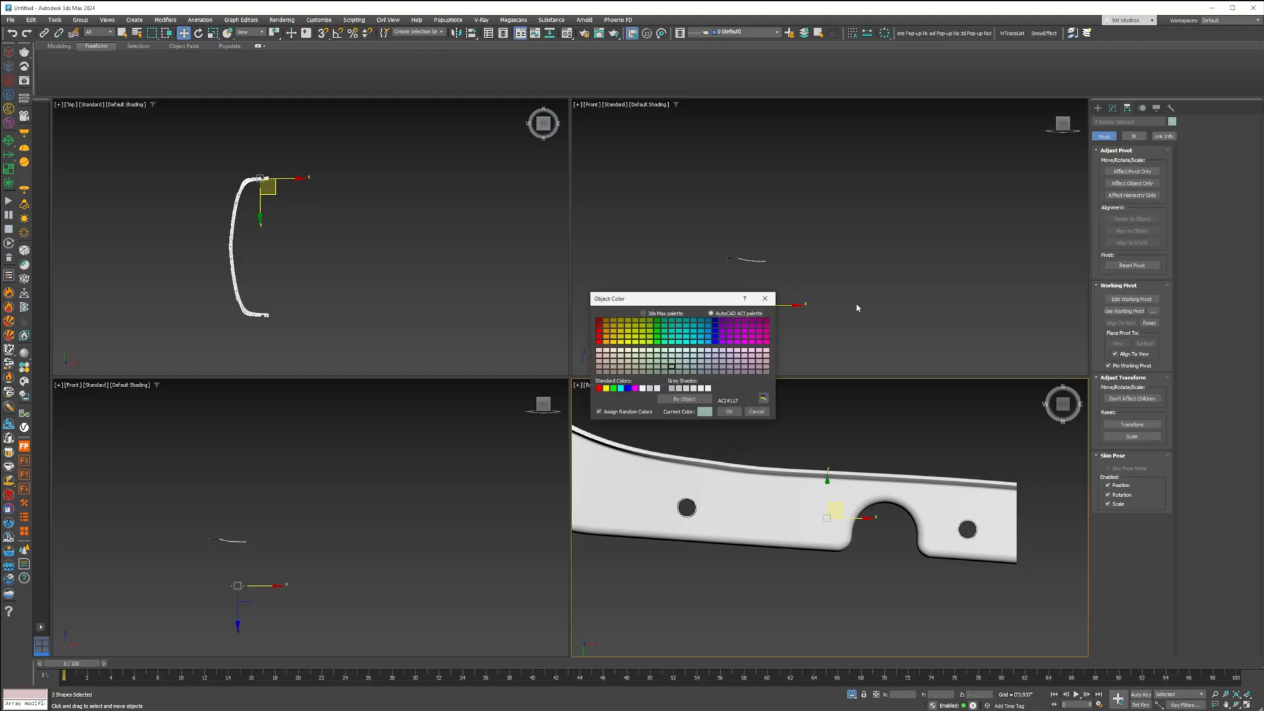
- Recolour the two bracket shapes and mirror them as a Y-axis instance
{"action": "left_click", "coordinate": [728, 412]}
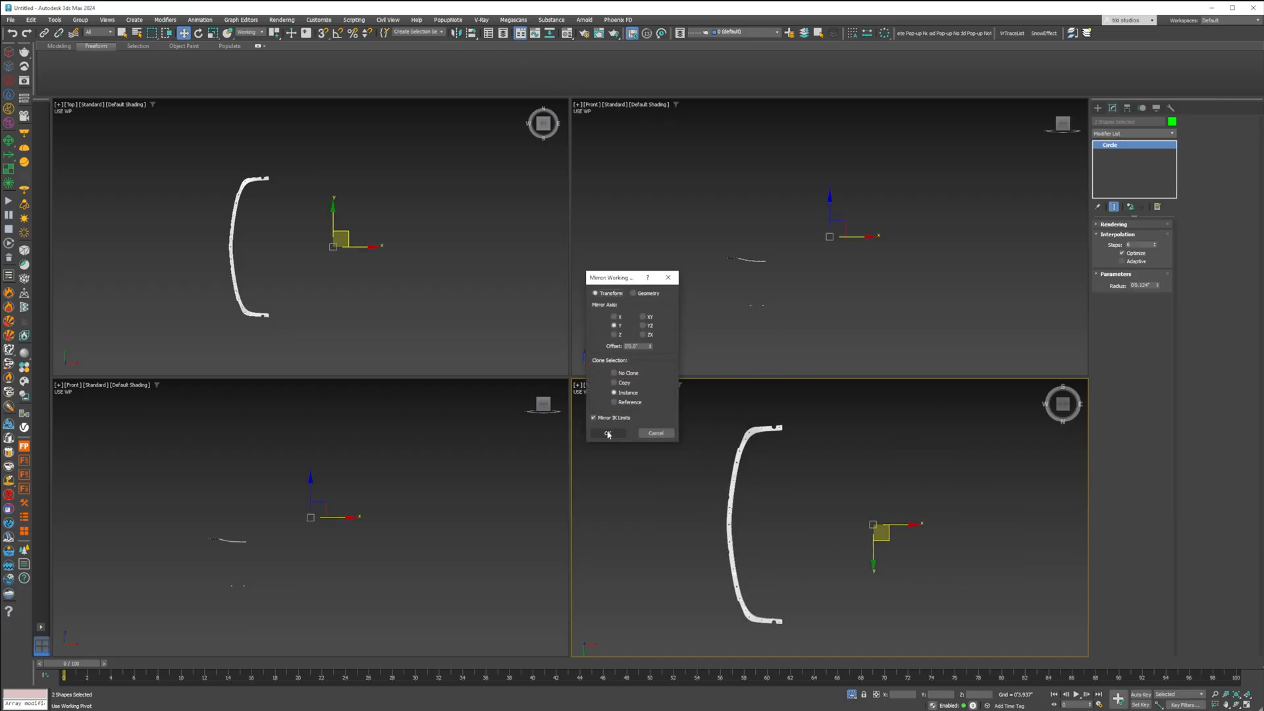
{"action": "left_click", "coordinate": [607, 433]}
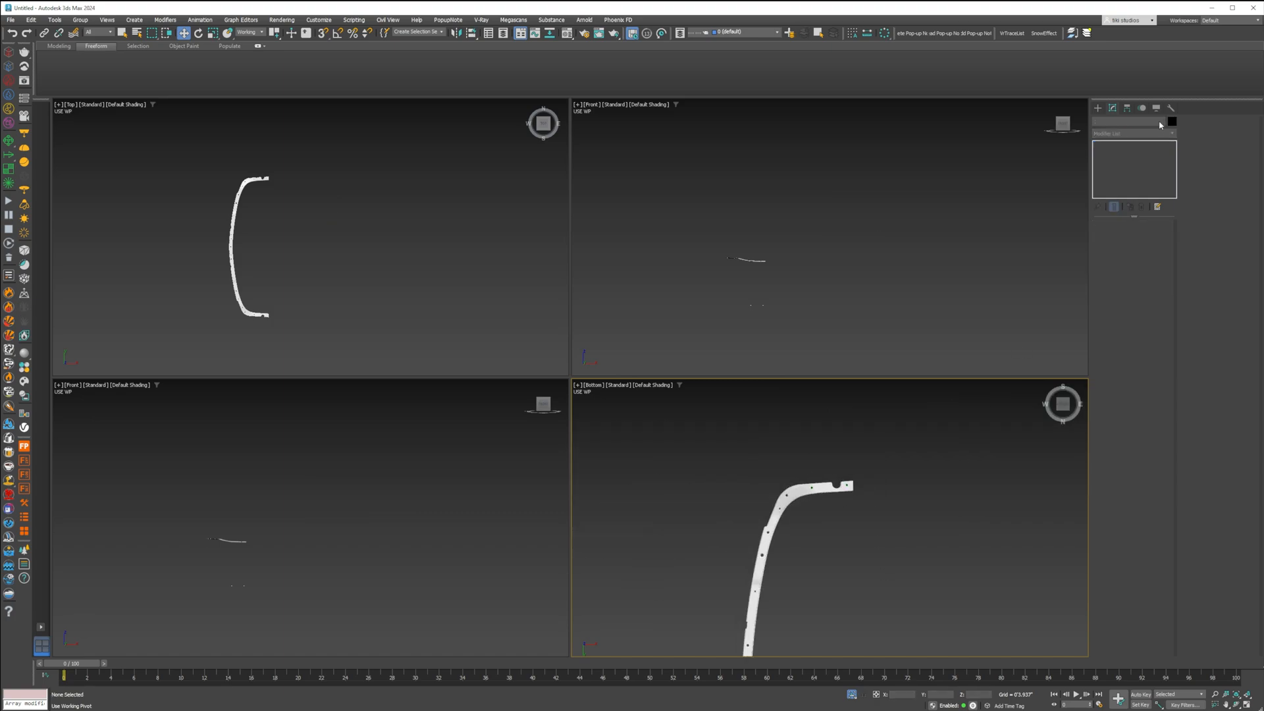
- Open the scene containing the blue scanned front bumper half
{"action": "left_click", "coordinate": [1143, 108]}
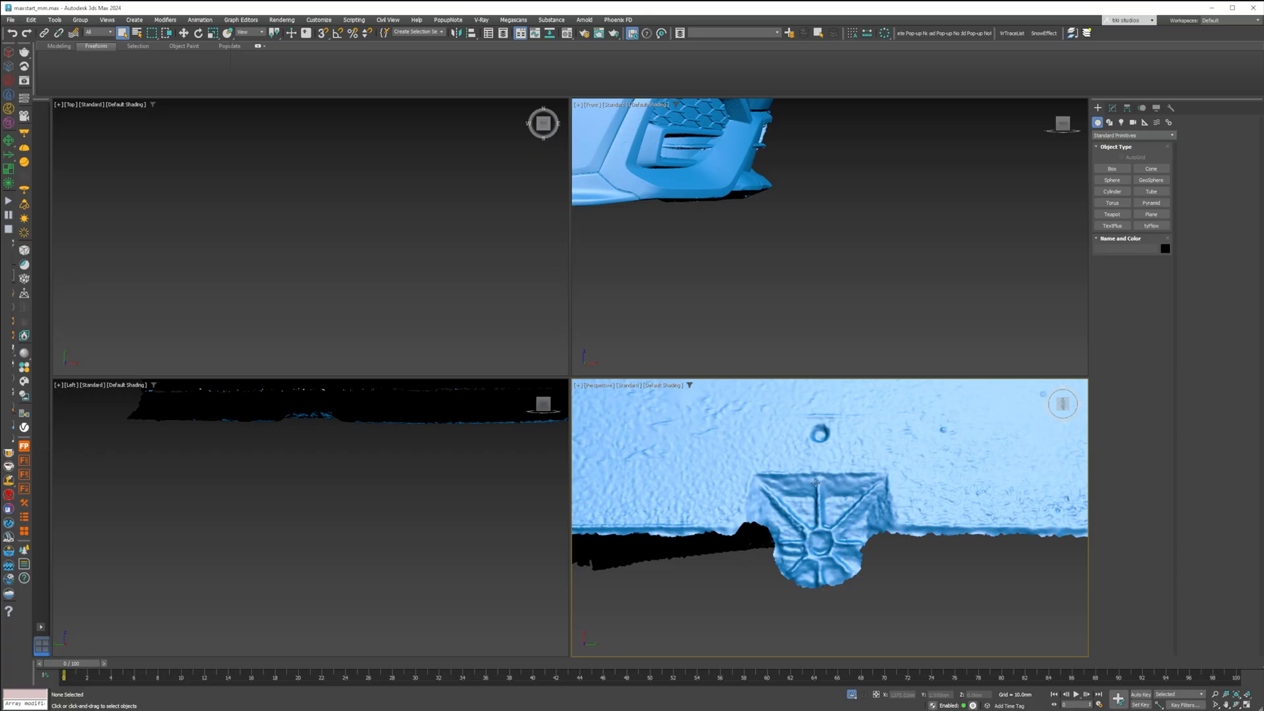
{"action": "mouse_move", "coordinate": [808, 521]}
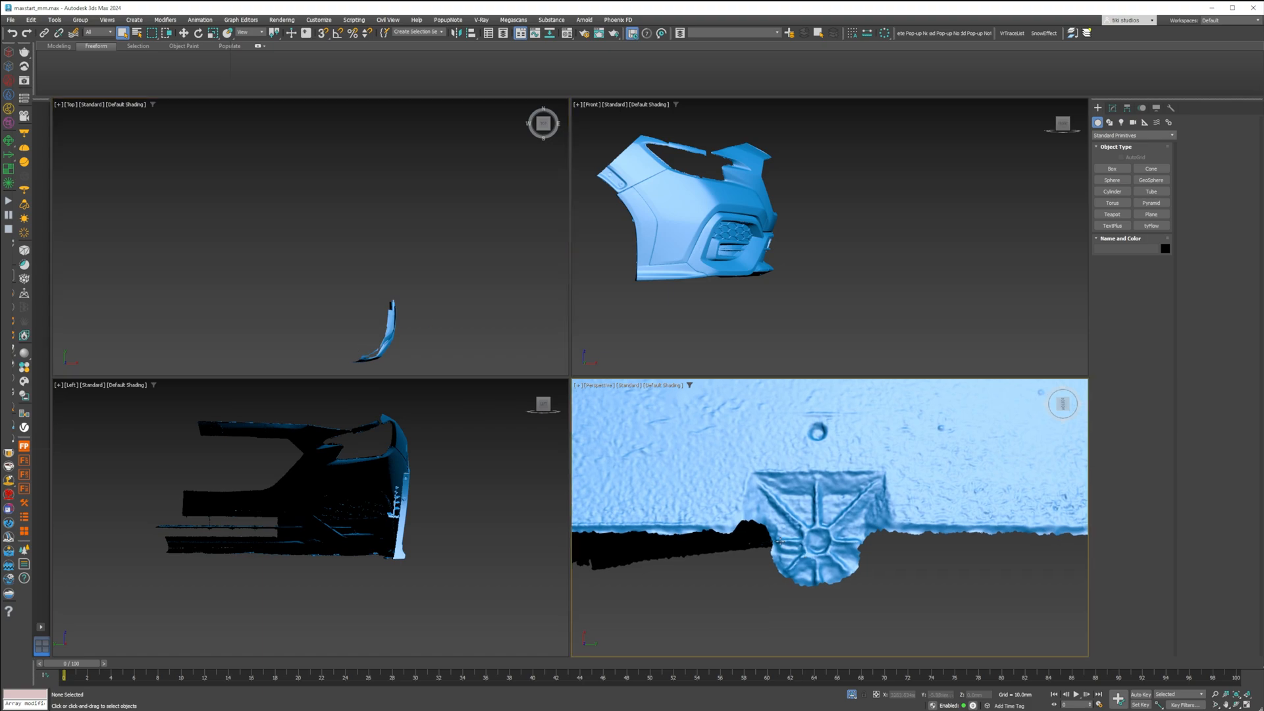
{"action": "mouse_move", "coordinate": [850, 538]}
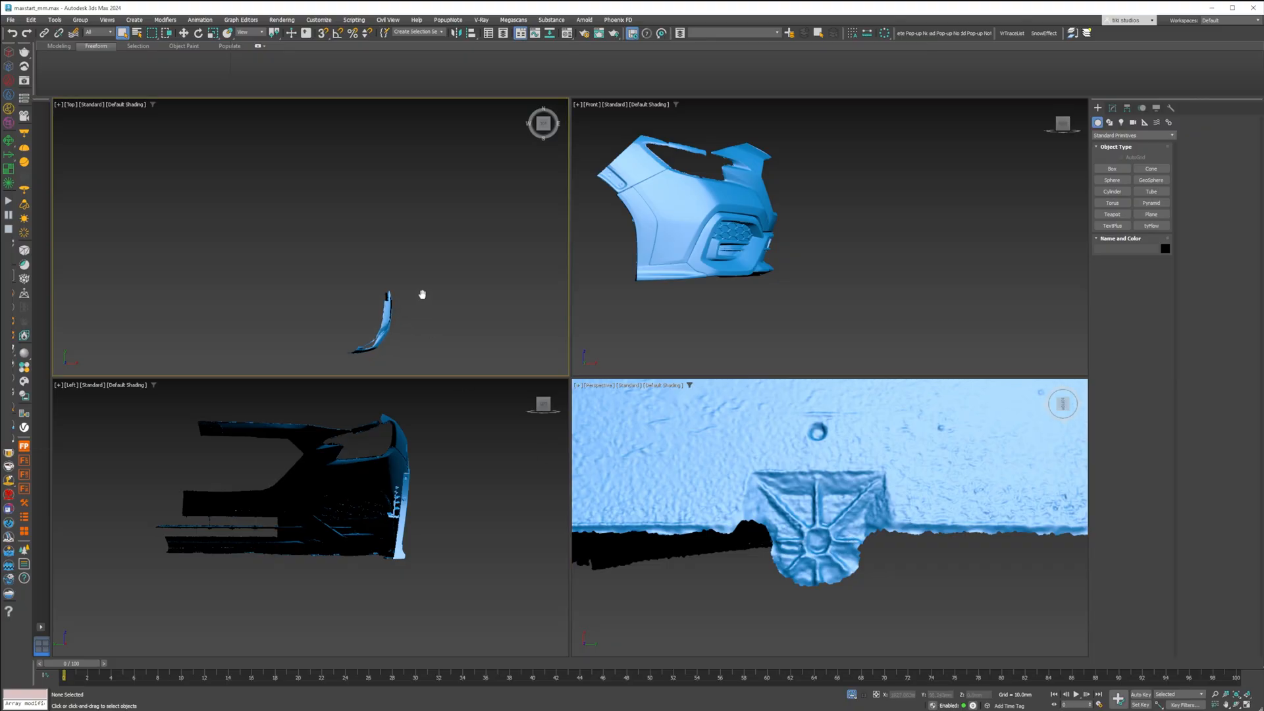
- Choose the Rotate transform from the bumper's quad menu
{"action": "right_click", "coordinate": [383, 322]}
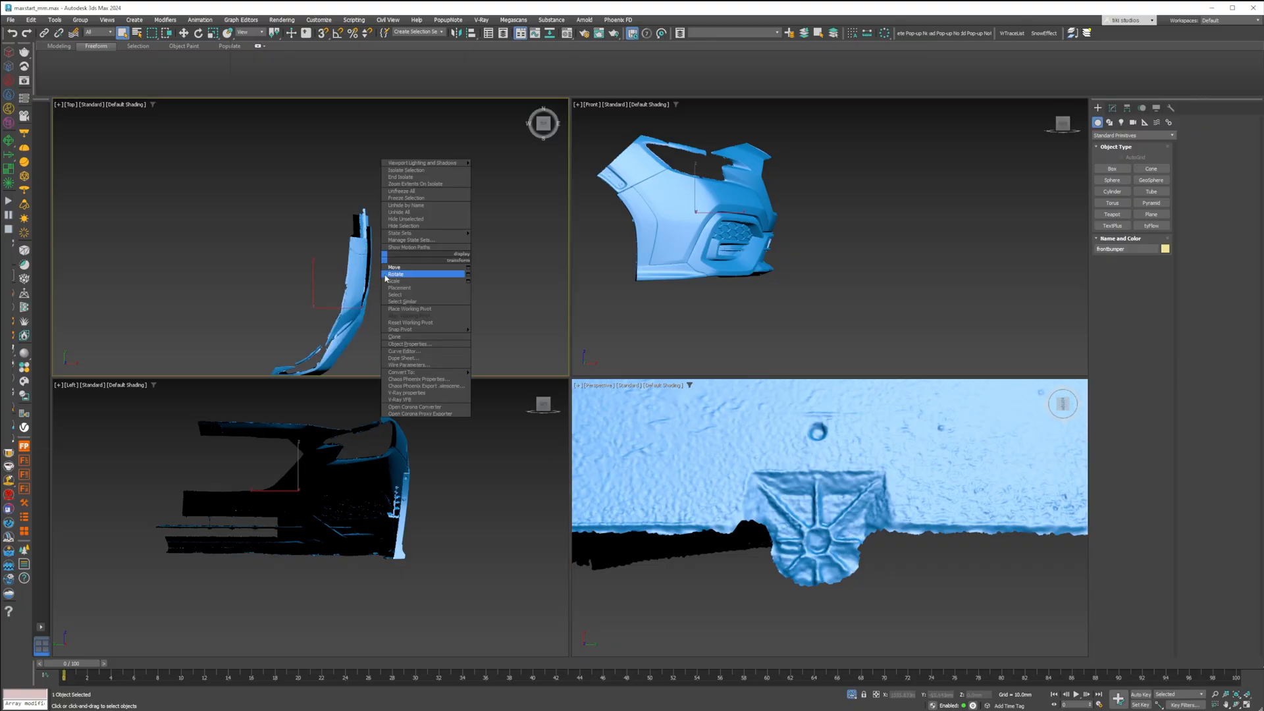
{"action": "left_click", "coordinate": [396, 274]}
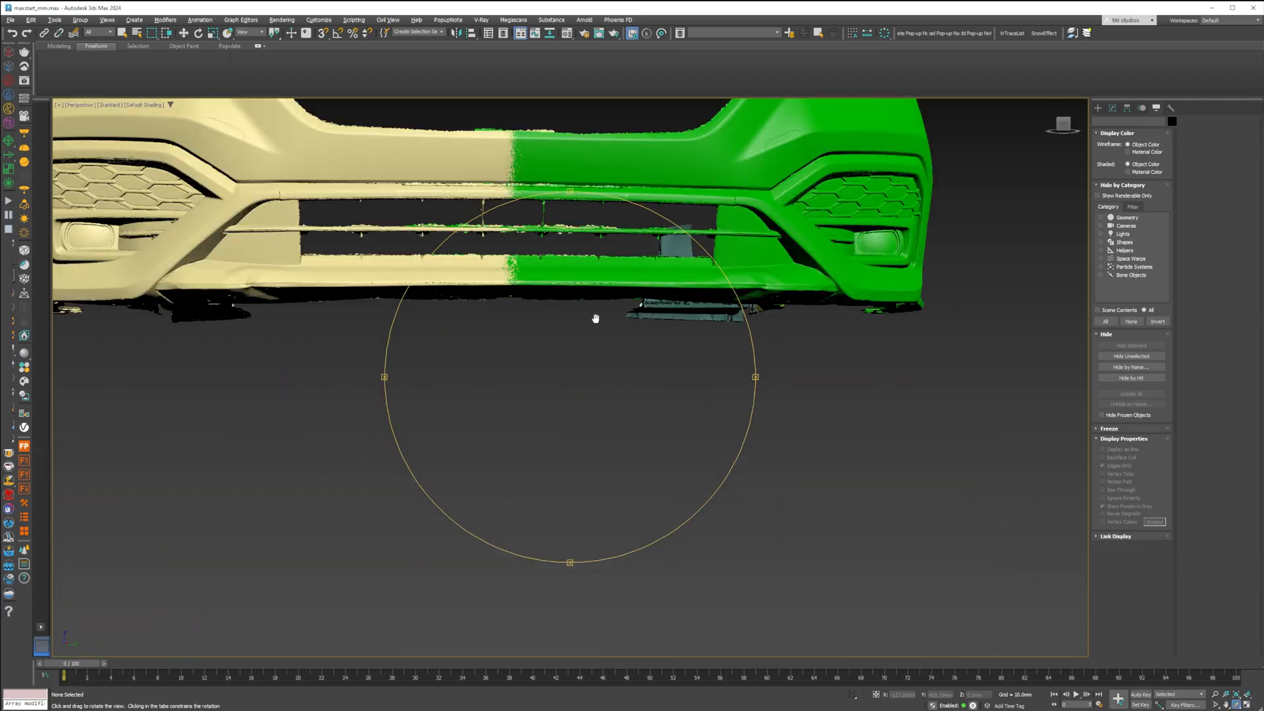
{"action": "left_click_drag", "start_coordinate": [595, 319], "coordinate": [538, 443]}
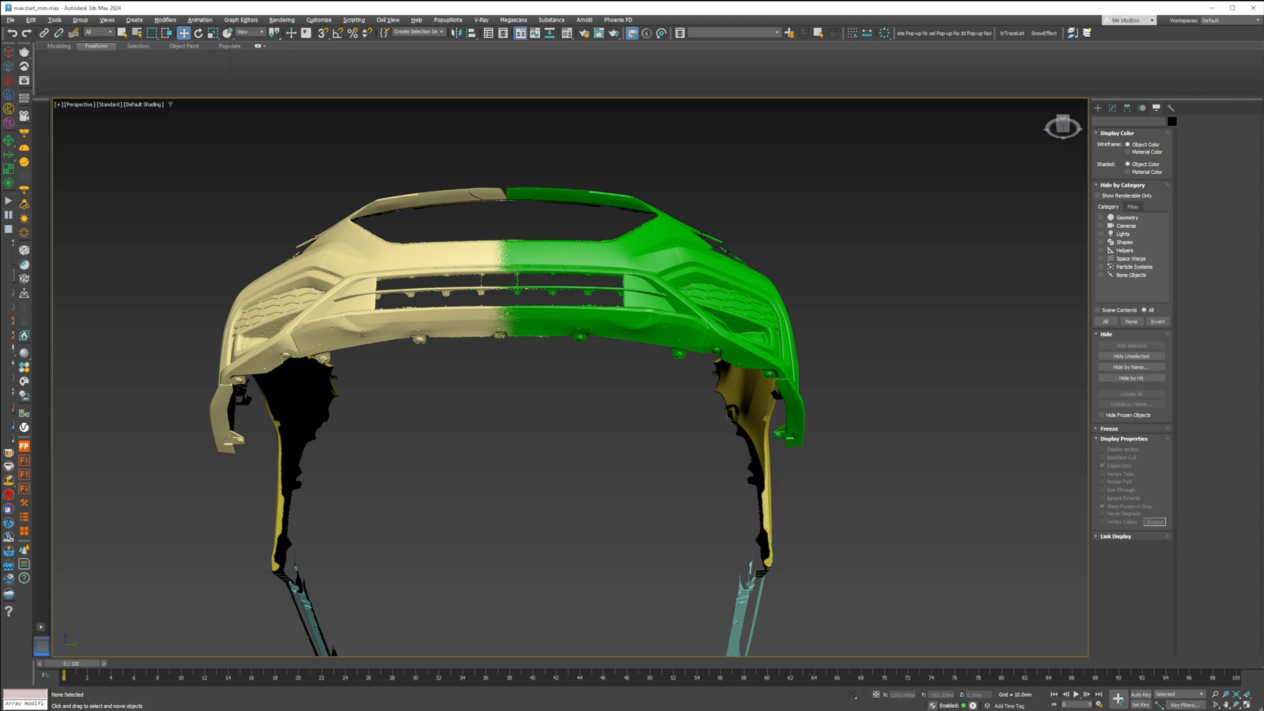
{"action": "mouse_move", "coordinate": [513, 205]}
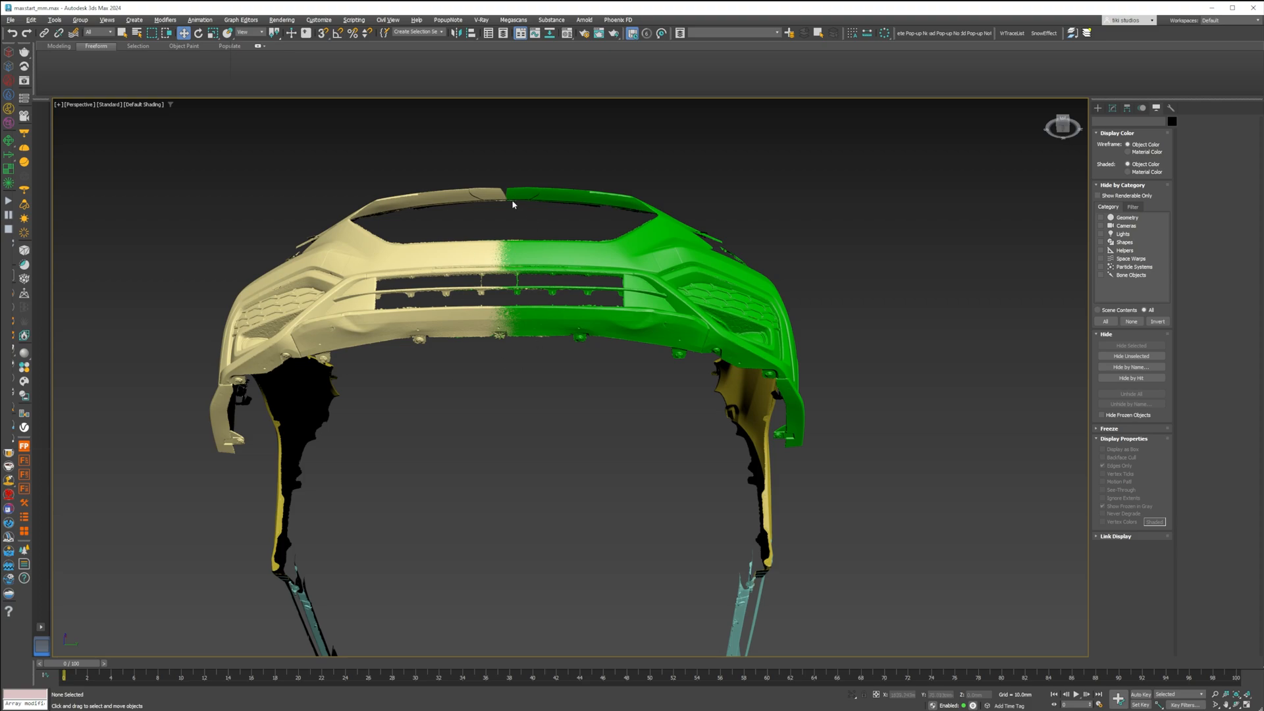
{"action": "mouse_move", "coordinate": [622, 344]}
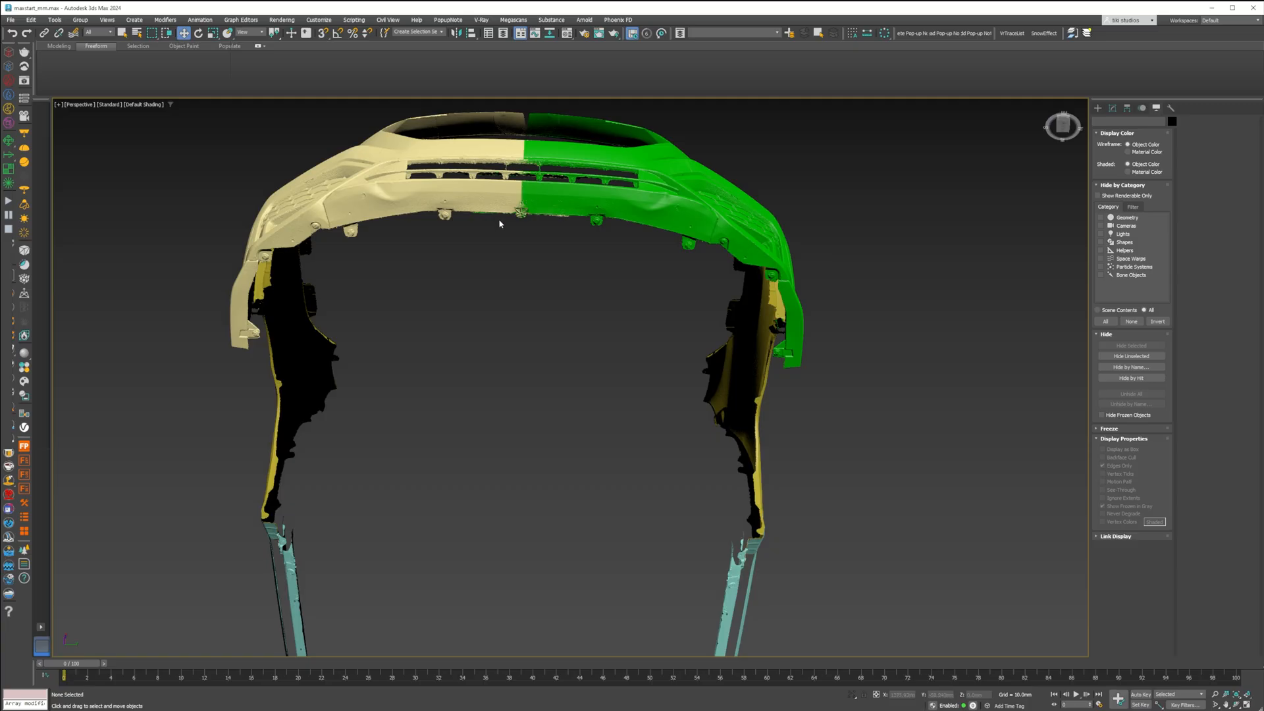
{"action": "left_click_drag", "start_coordinate": [499, 223], "coordinate": [481, 292]}
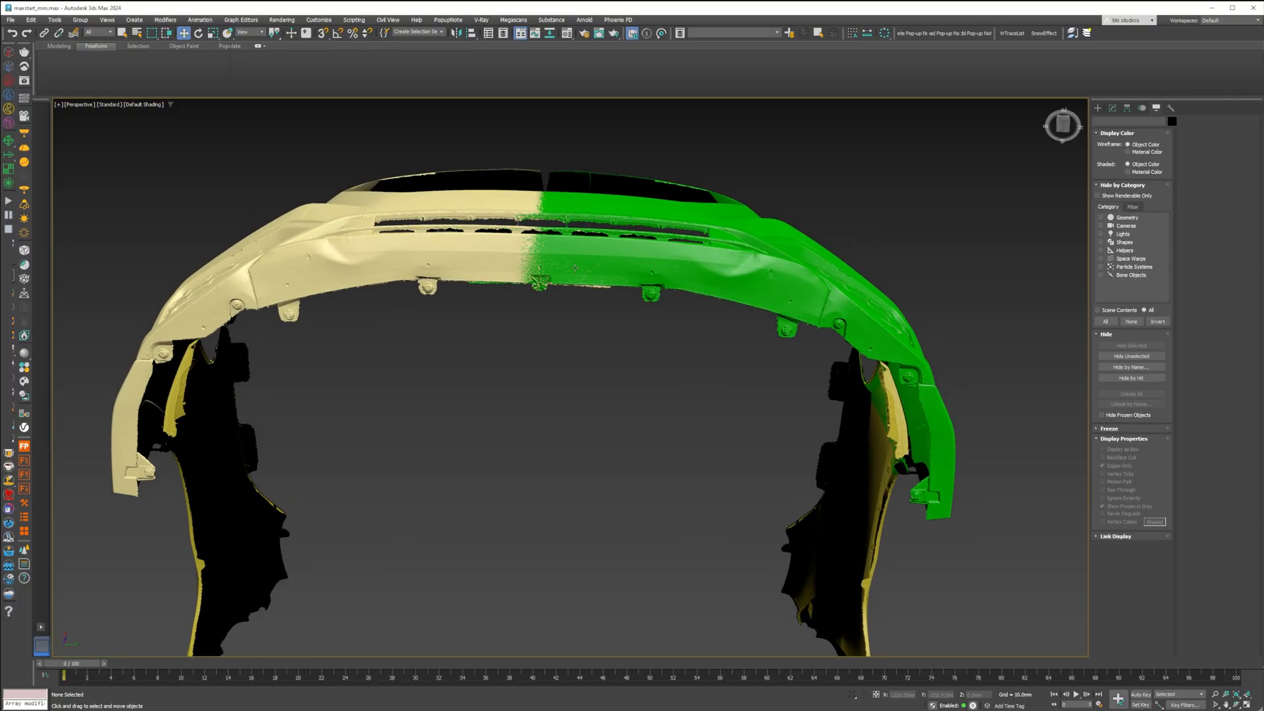
{"action": "mouse_move", "coordinate": [568, 267]}
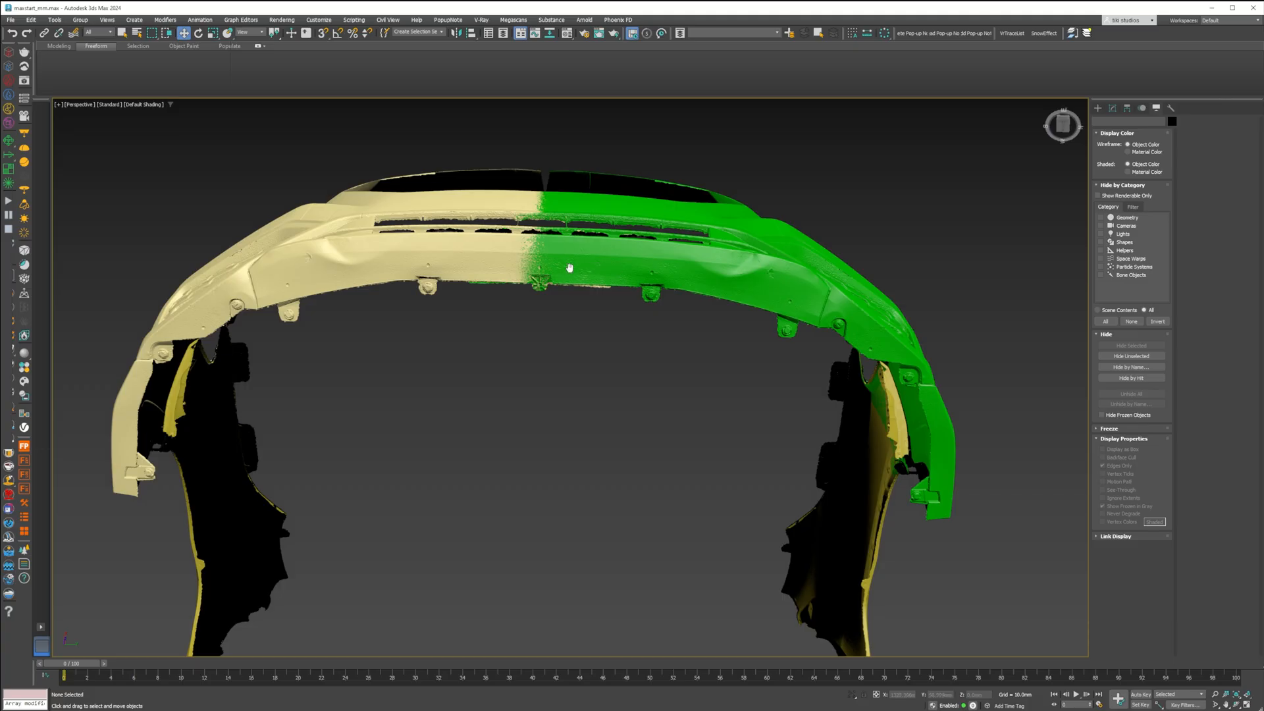
{"action": "mouse_move", "coordinate": [500, 275]}
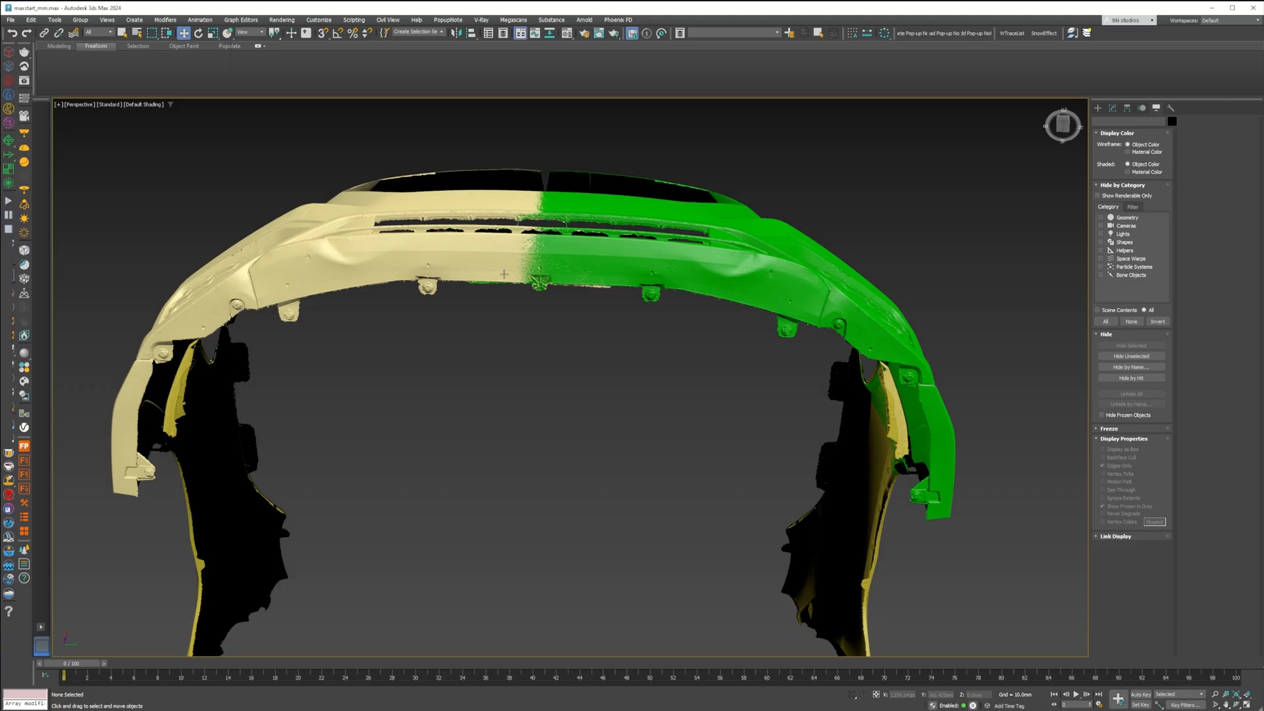
{"action": "mouse_move", "coordinate": [585, 274]}
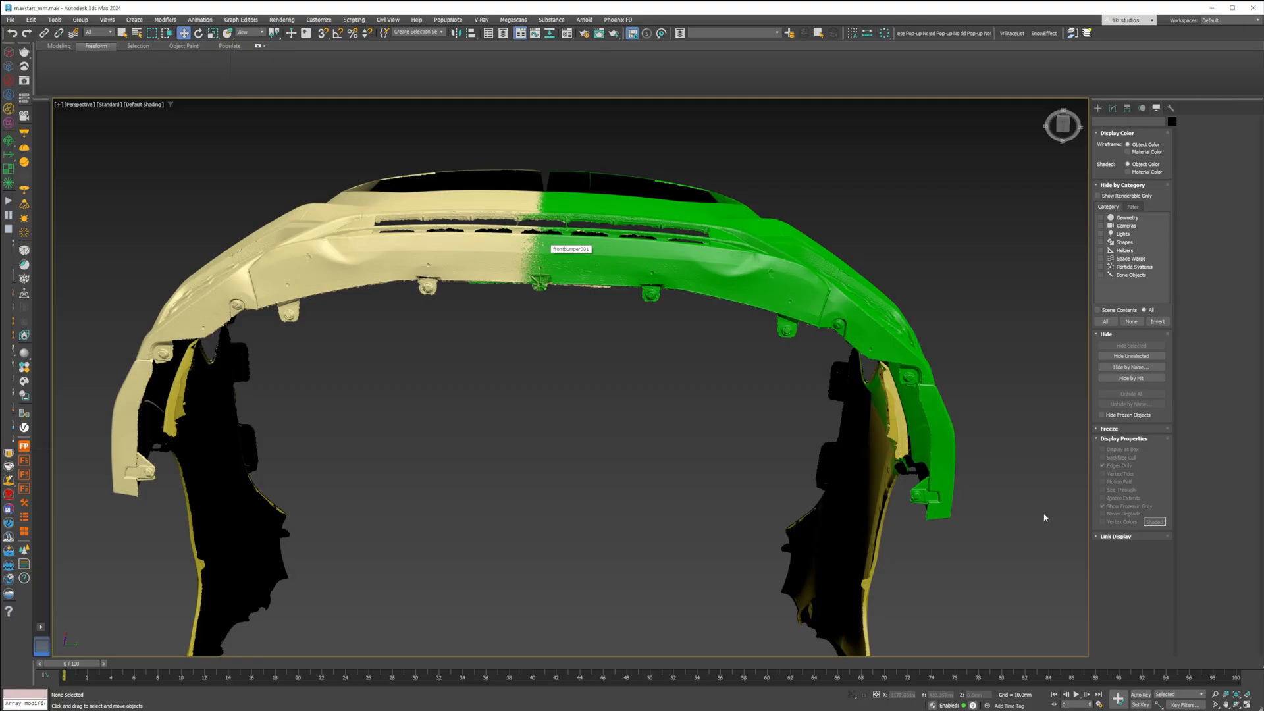
{"action": "key", "text": "Alt+W"}
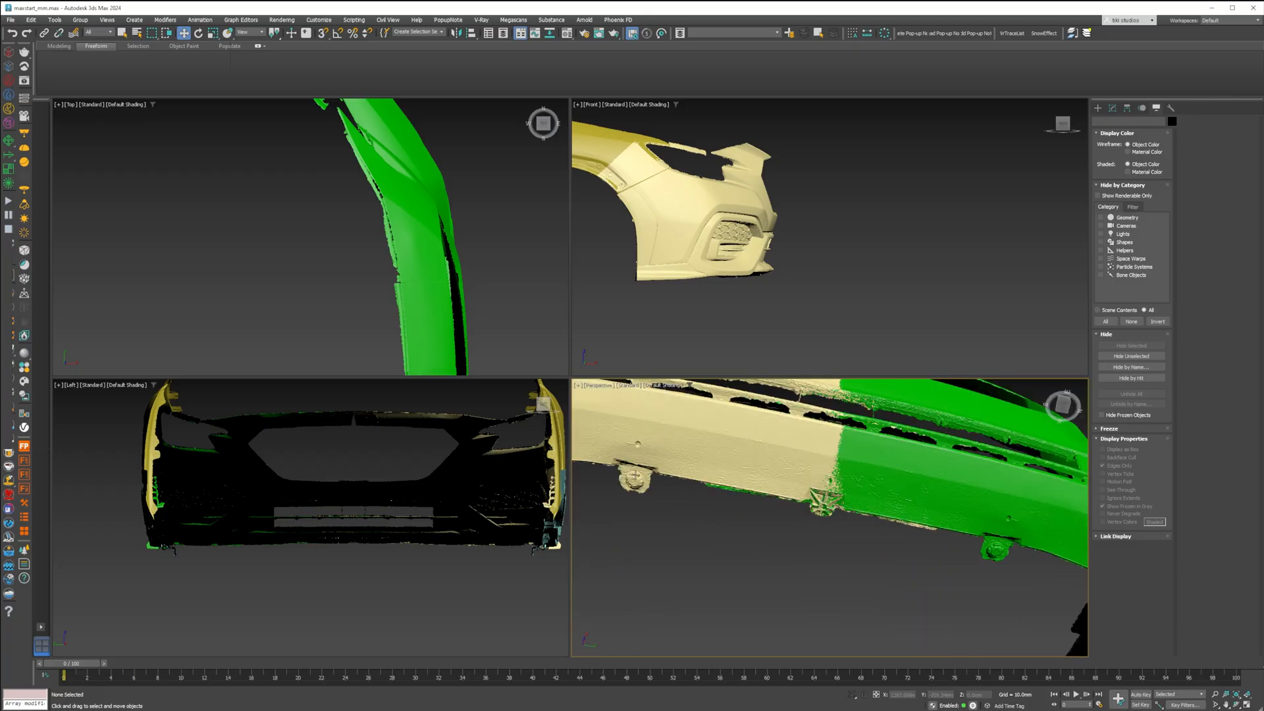
{"action": "key", "text": "Alt+W"}
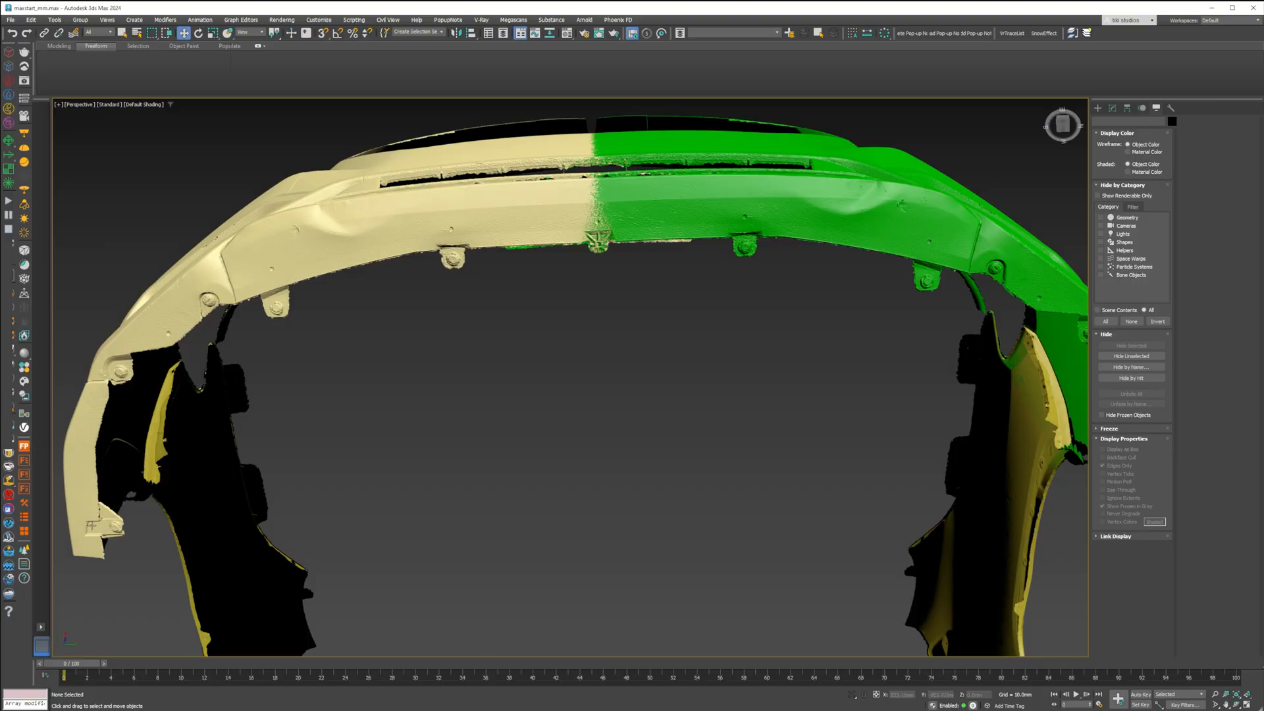
{"action": "mouse_move", "coordinate": [763, 257]}
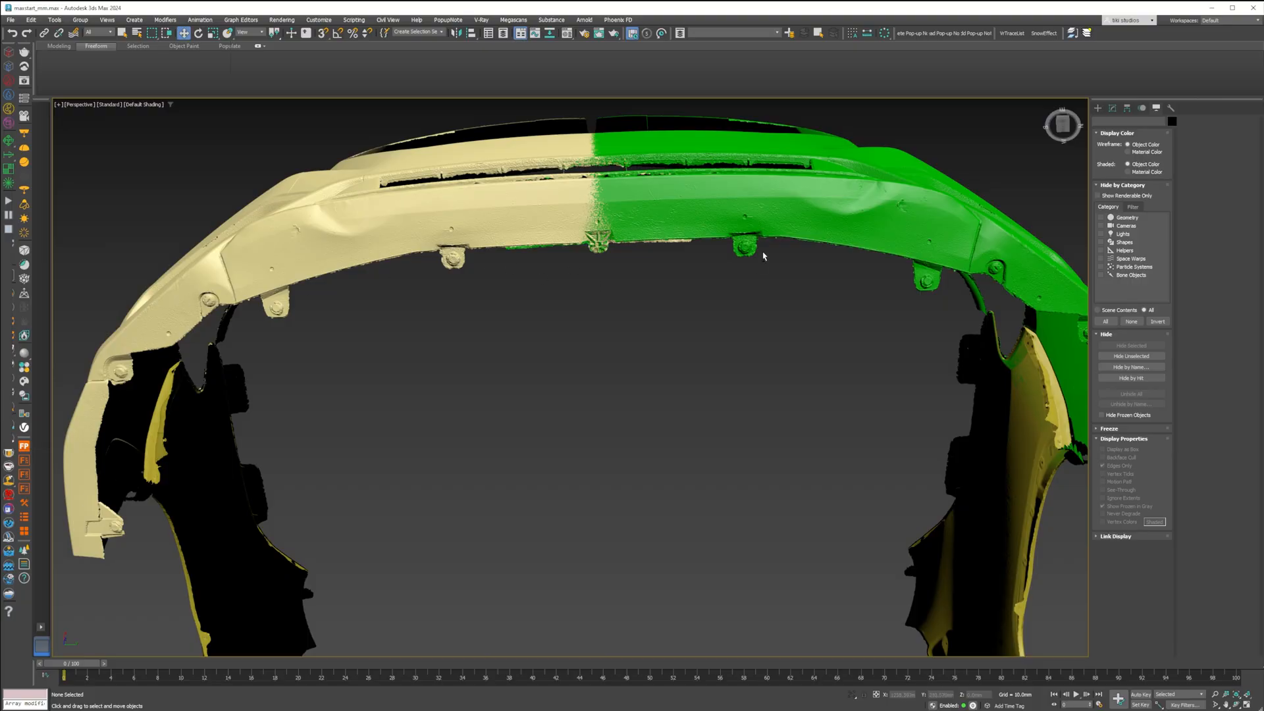
- Orbit around the shelled front lip beneath the red bumper scan
{"action": "left_click_drag", "start_coordinate": [761, 257], "coordinate": [723, 298]}
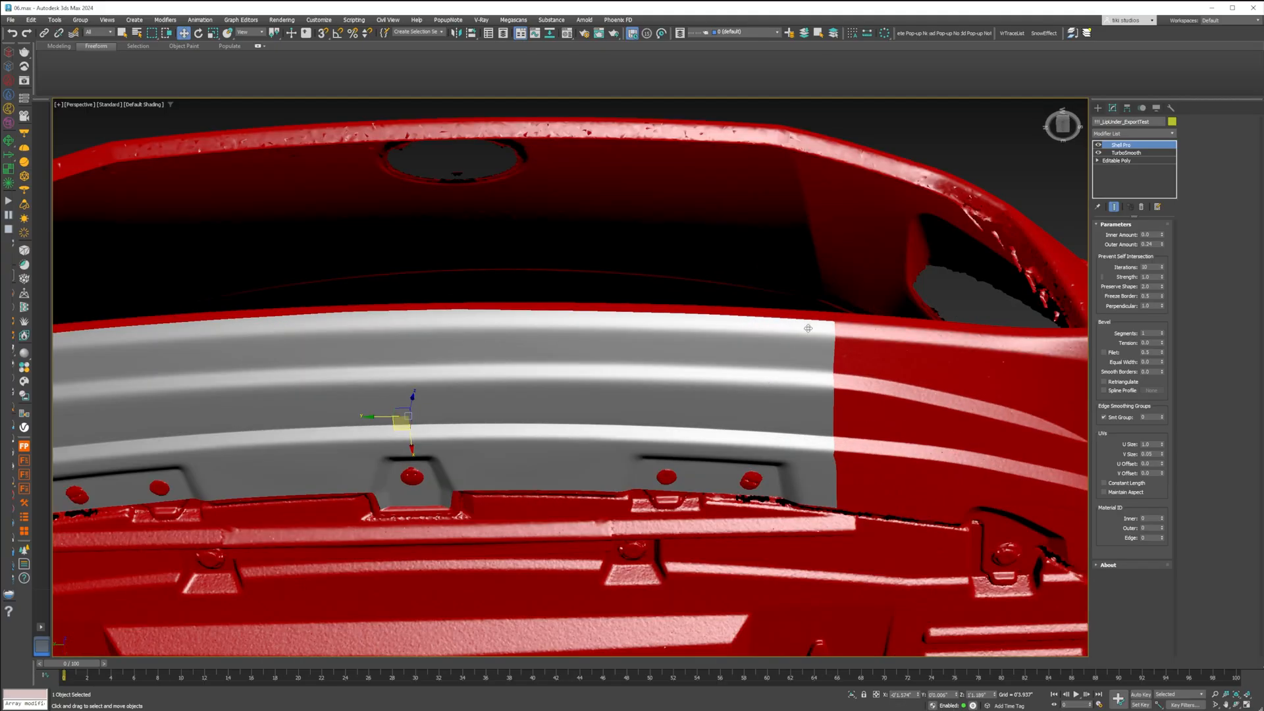
{"action": "left_click_drag", "start_coordinate": [808, 327], "coordinate": [638, 355]}
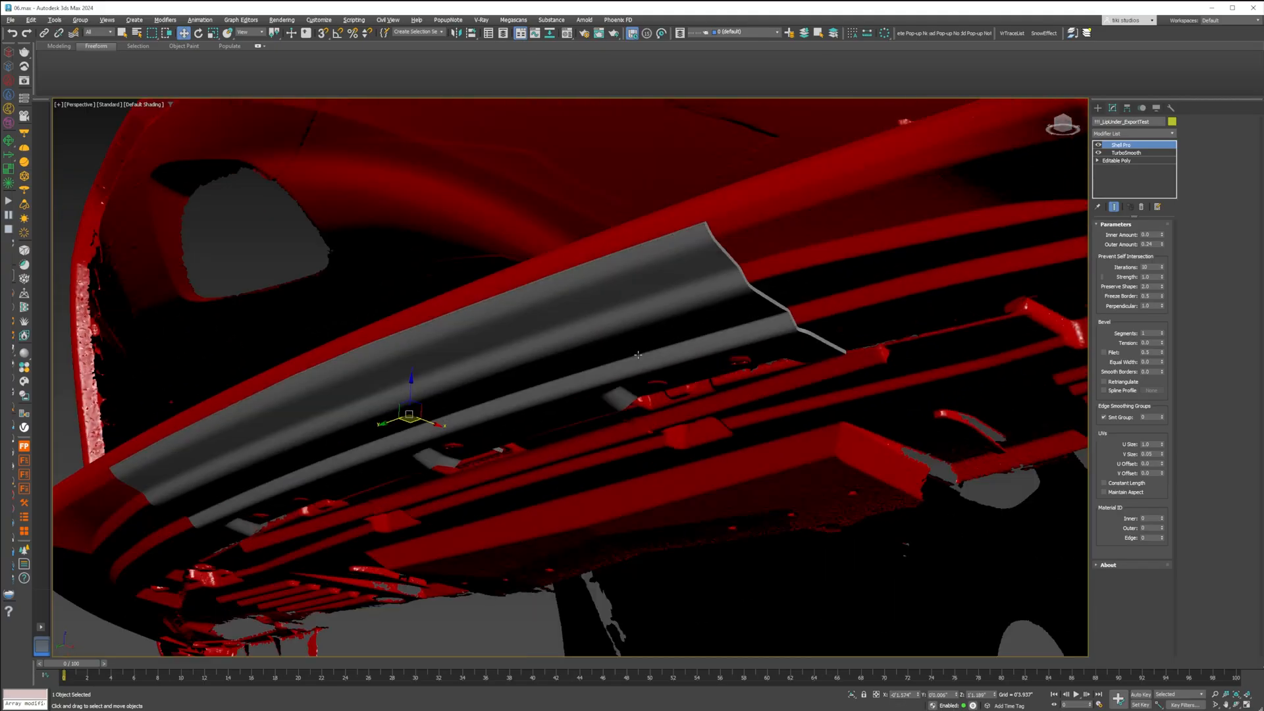
{"action": "left_click_drag", "start_coordinate": [637, 354], "coordinate": [690, 406]}
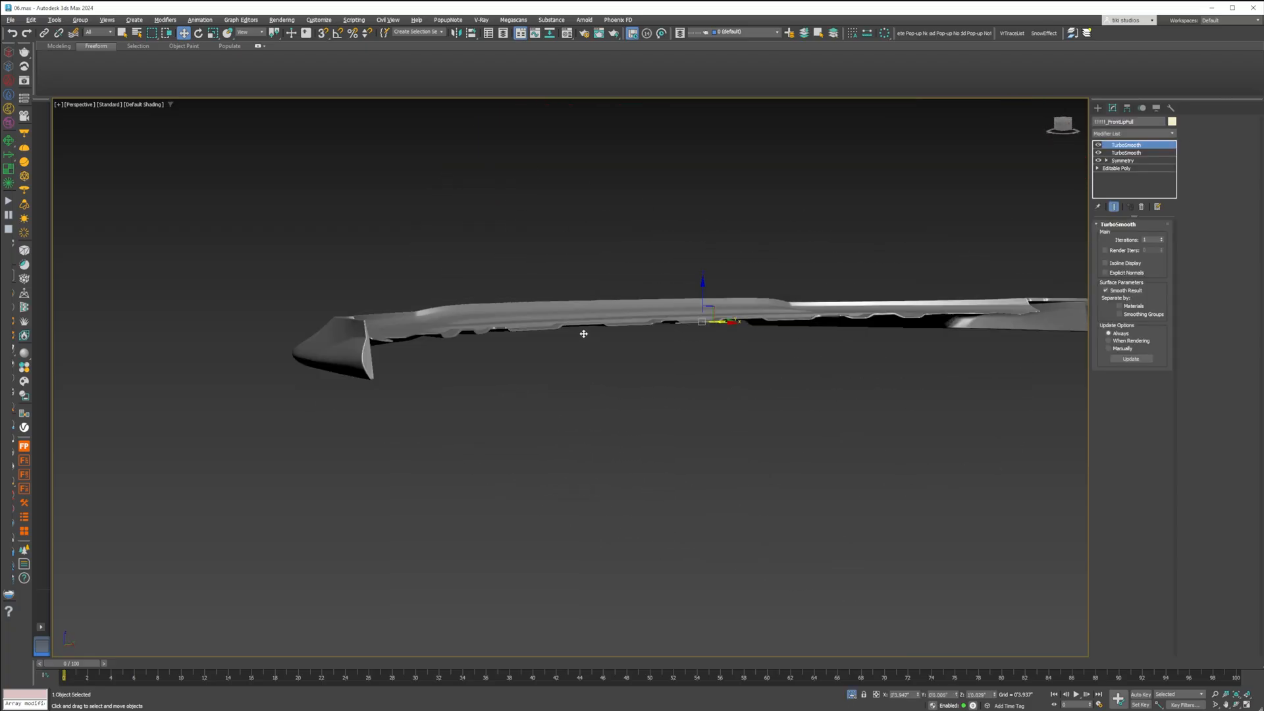
{"action": "left_click_drag", "start_coordinate": [581, 334], "coordinate": [613, 347]}
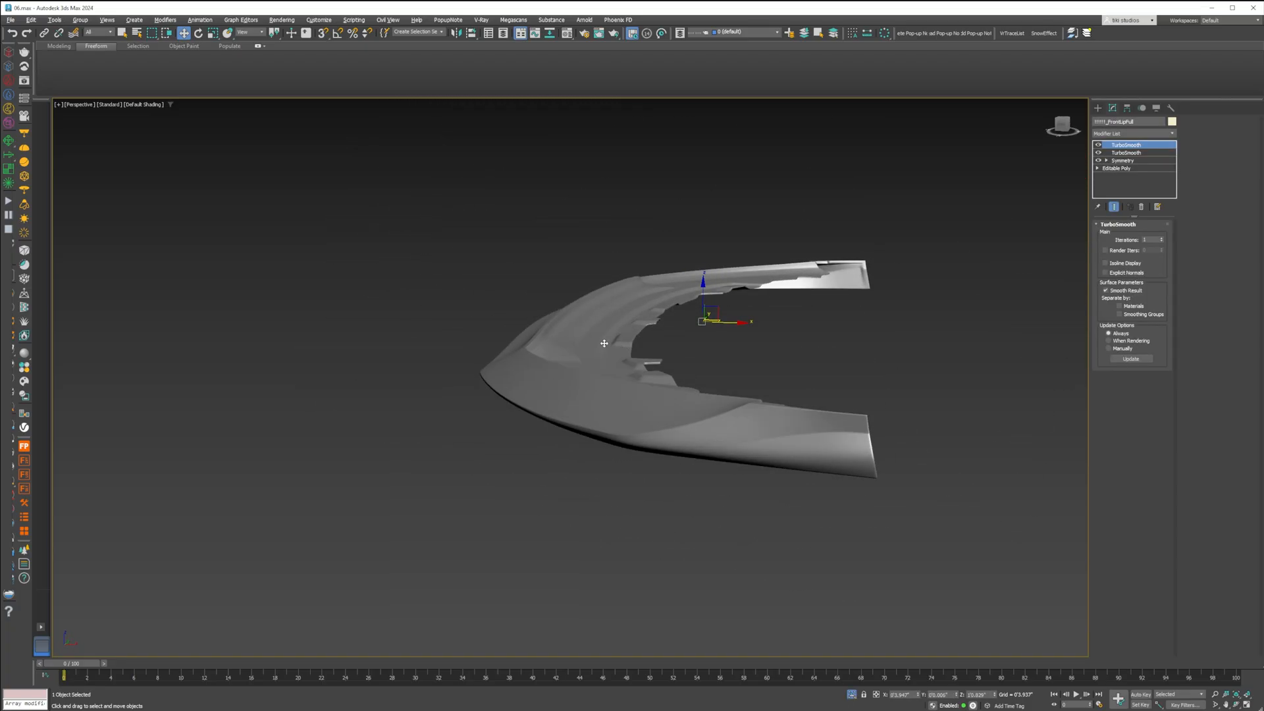
{"action": "left_click_drag", "start_coordinate": [603, 343], "coordinate": [615, 361]}
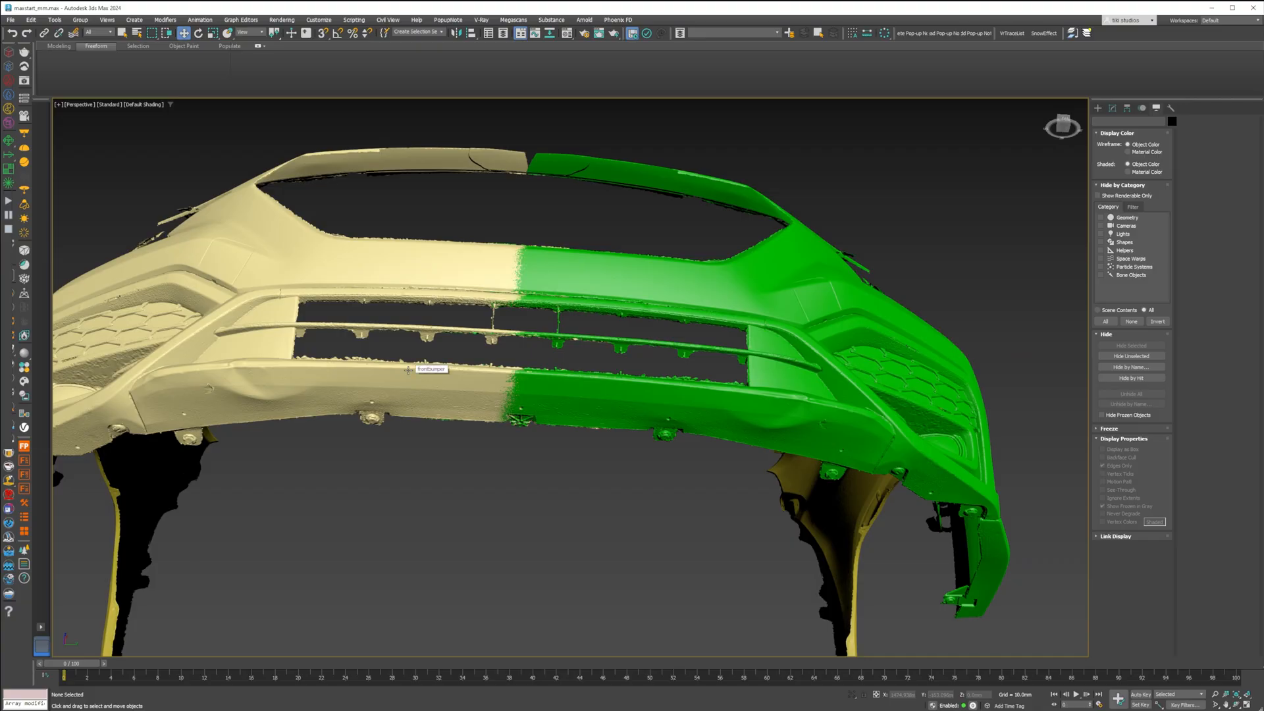
{"action": "mouse_move", "coordinate": [191, 386]}
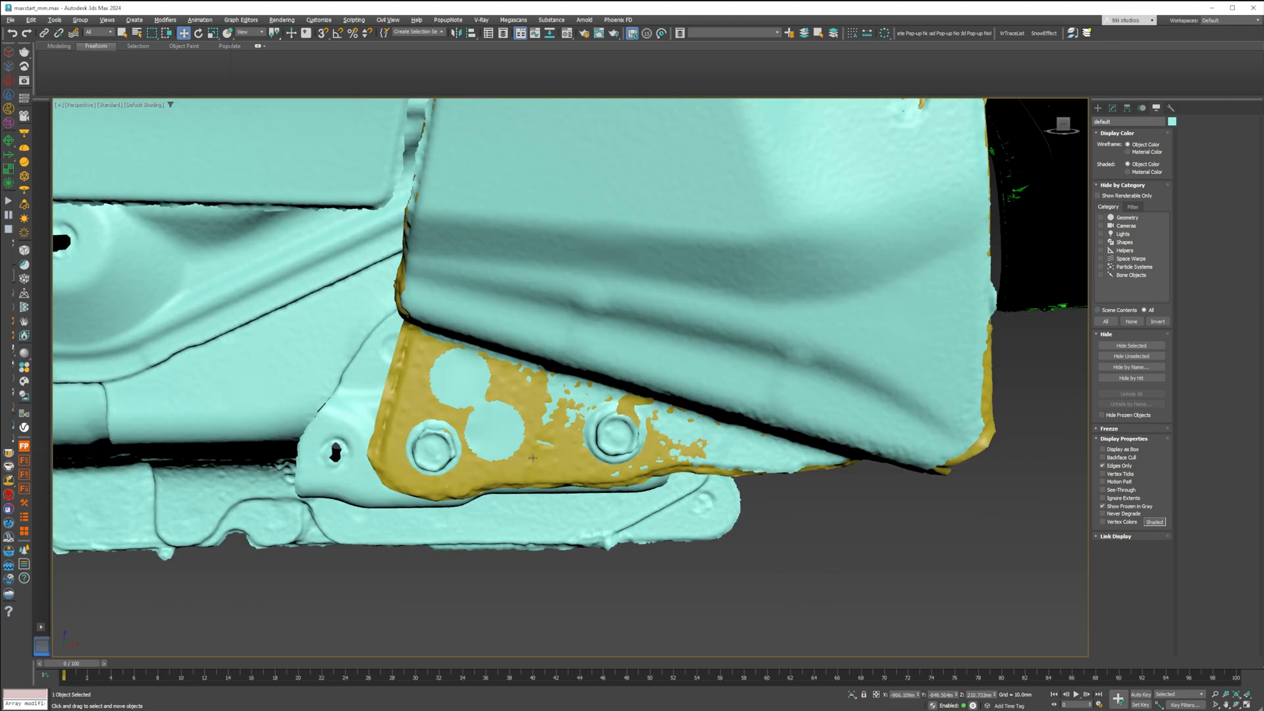
- Orbit the perspective view to inspect where the bumper, fender and side skirt join
{"action": "left_click_drag", "start_coordinate": [532, 459], "coordinate": [506, 385]}
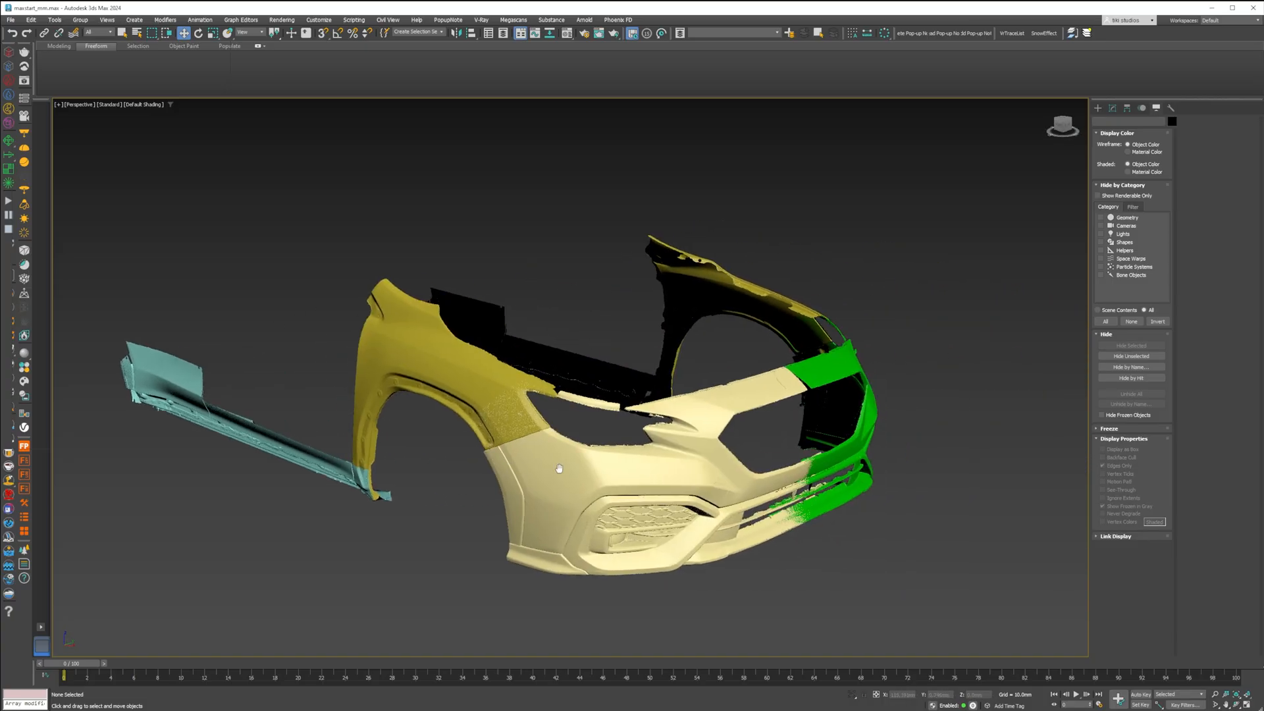
{"action": "left_click_drag", "start_coordinate": [559, 467], "coordinate": [491, 407]}
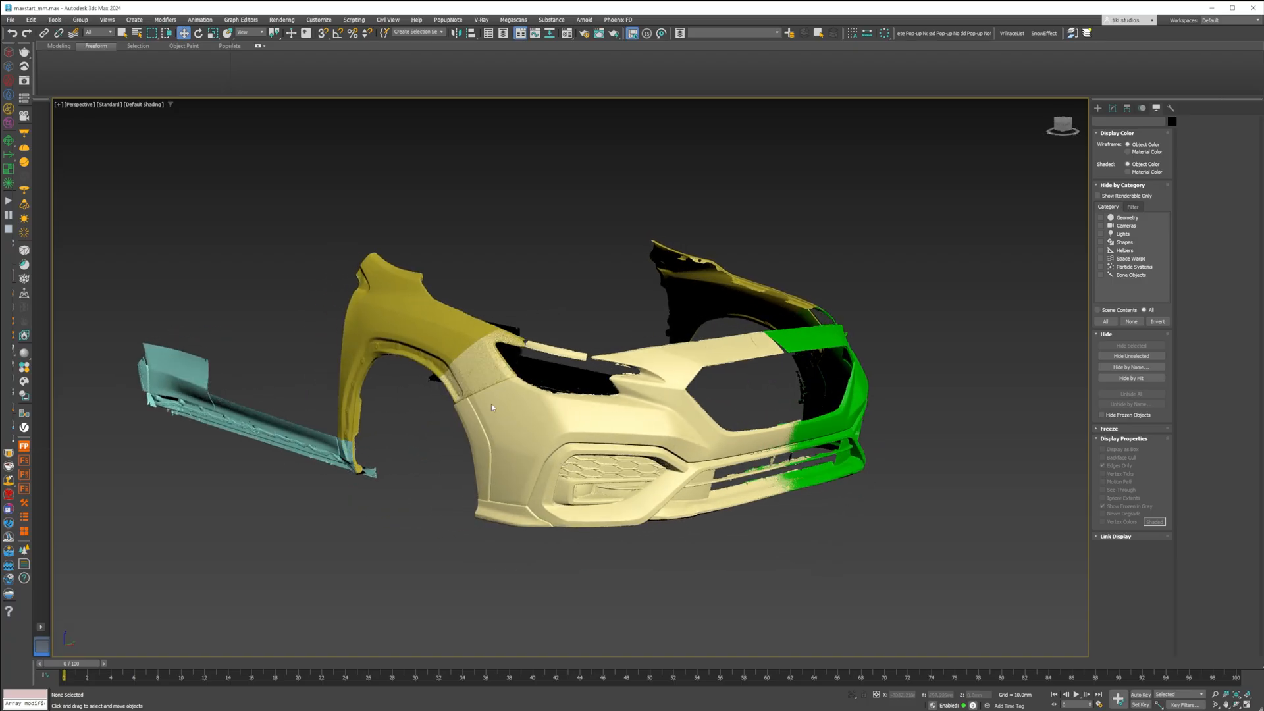
{"action": "left_click_drag", "start_coordinate": [491, 407], "coordinate": [584, 449]}
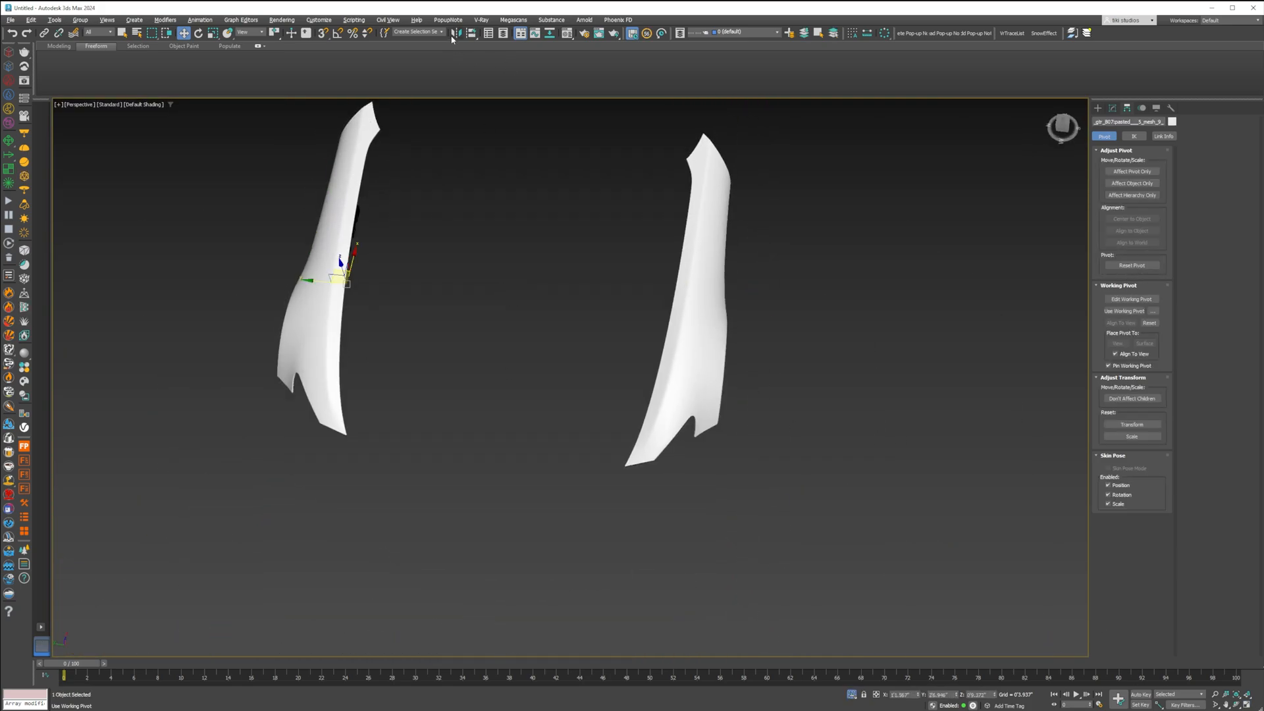
- Mirror the fender as a Y-axis instance and give it a new display colour
{"action": "left_click", "coordinate": [454, 33]}
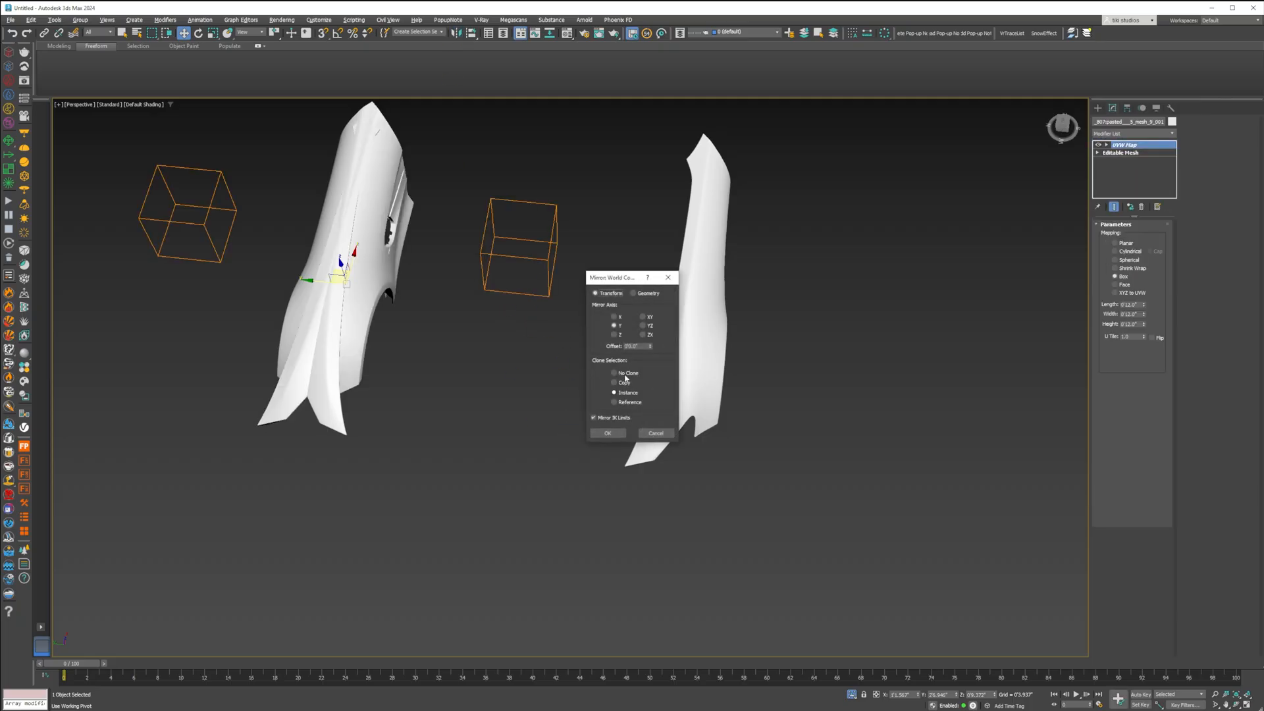
{"action": "left_click", "coordinate": [607, 433]}
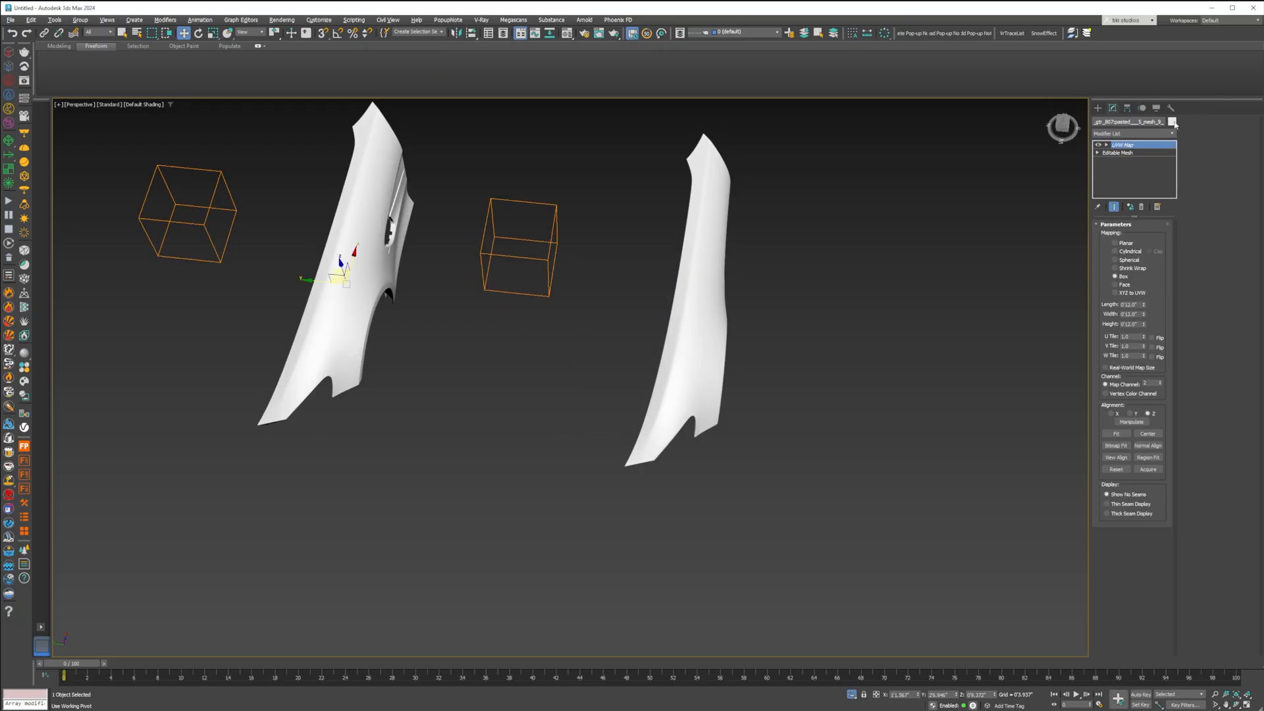
{"action": "left_click", "coordinate": [1175, 122]}
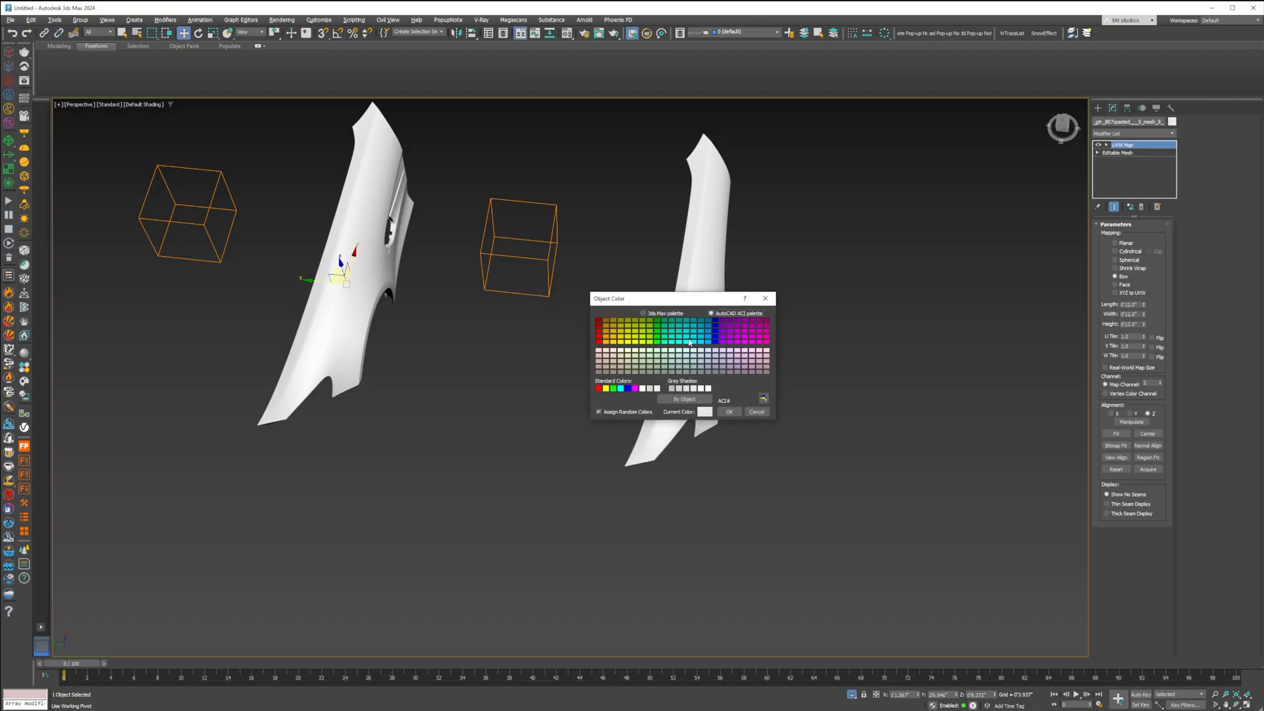
{"action": "left_click", "coordinate": [729, 411]}
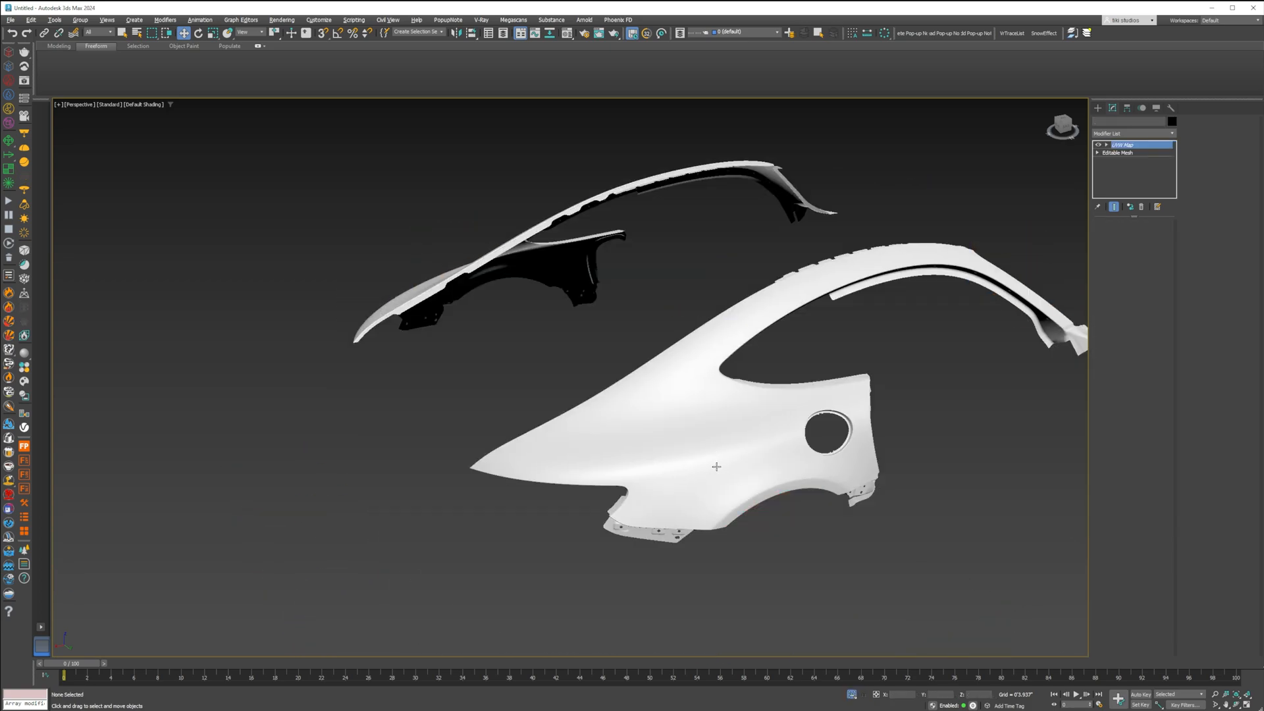
- Select the rear quarter panel and assign it a new display colour from the Object Color dialog
{"action": "left_click", "coordinate": [717, 466]}
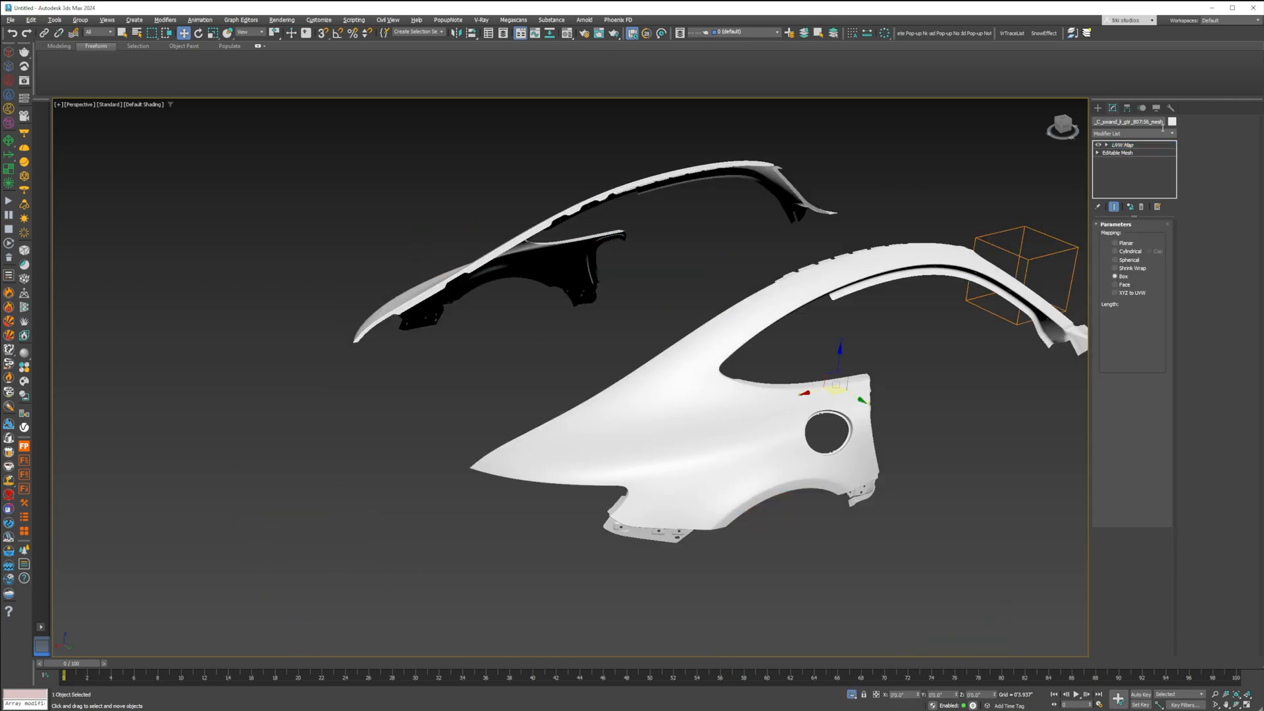
{"action": "left_click", "coordinate": [1120, 145]}
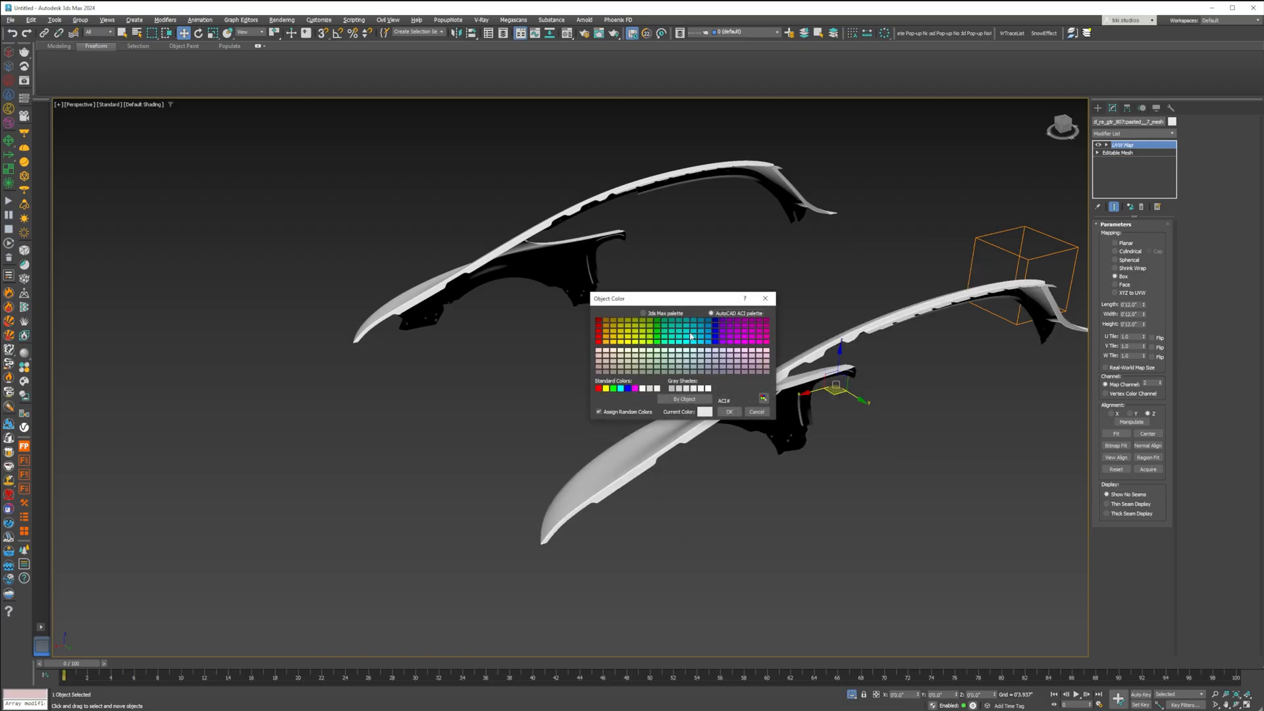
{"action": "left_click", "coordinate": [756, 412]}
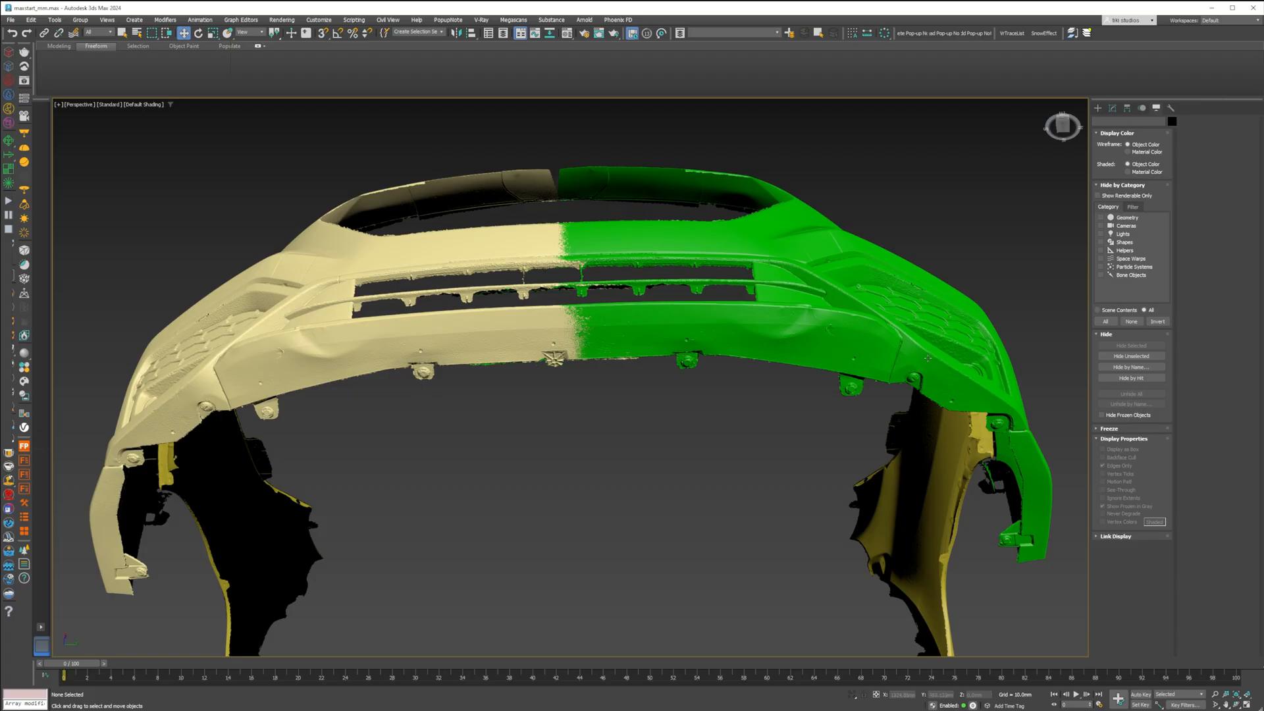
{"action": "mouse_move", "coordinate": [249, 373]}
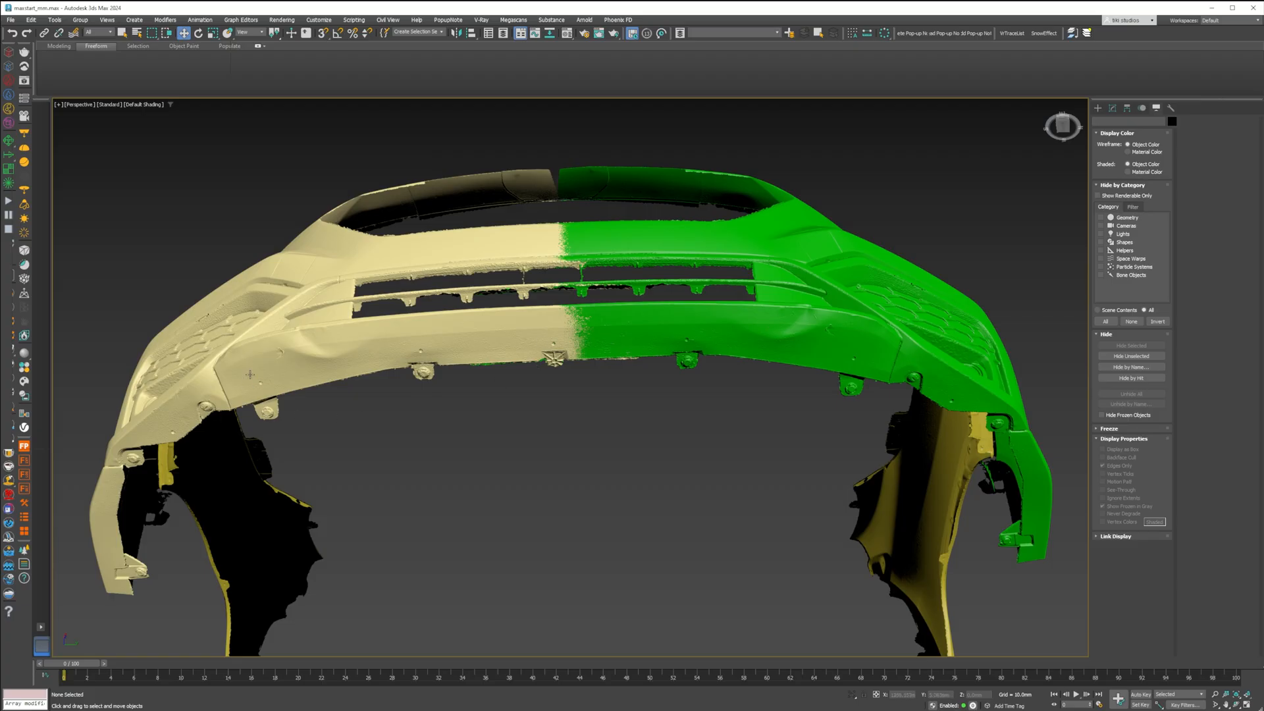
{"action": "mouse_move", "coordinate": [905, 354]}
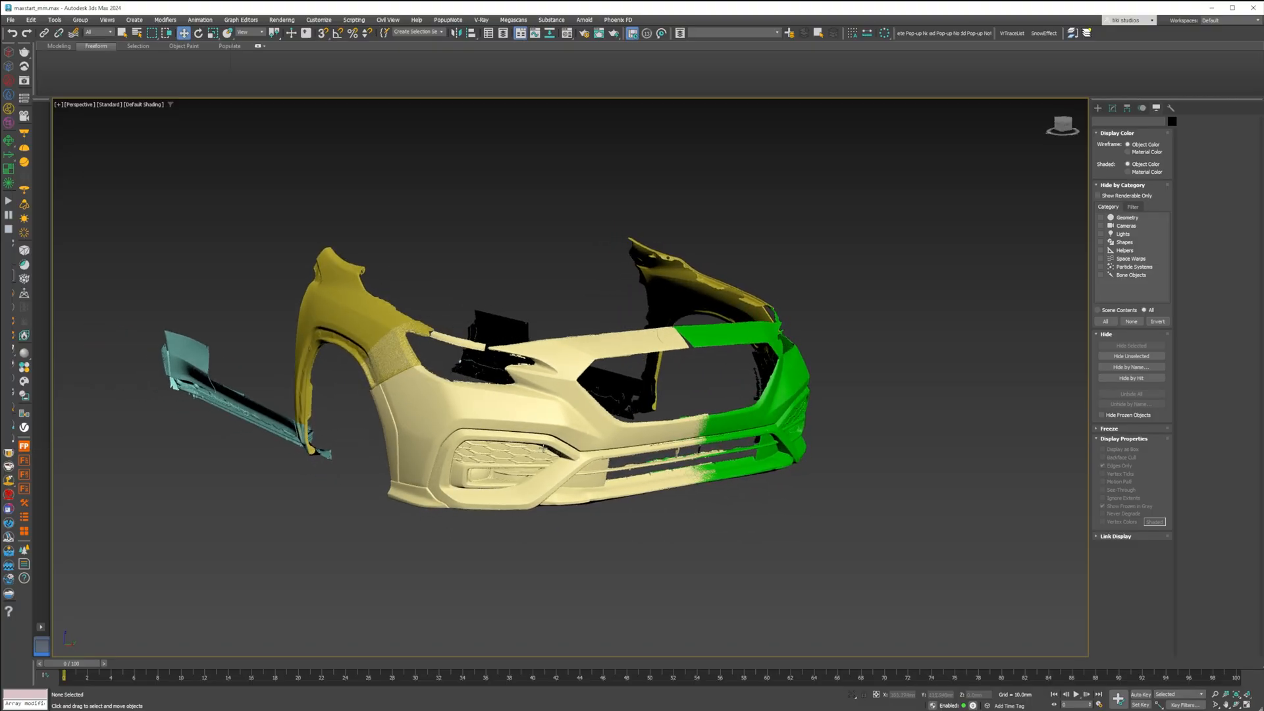
{"action": "mouse_move", "coordinate": [548, 448]}
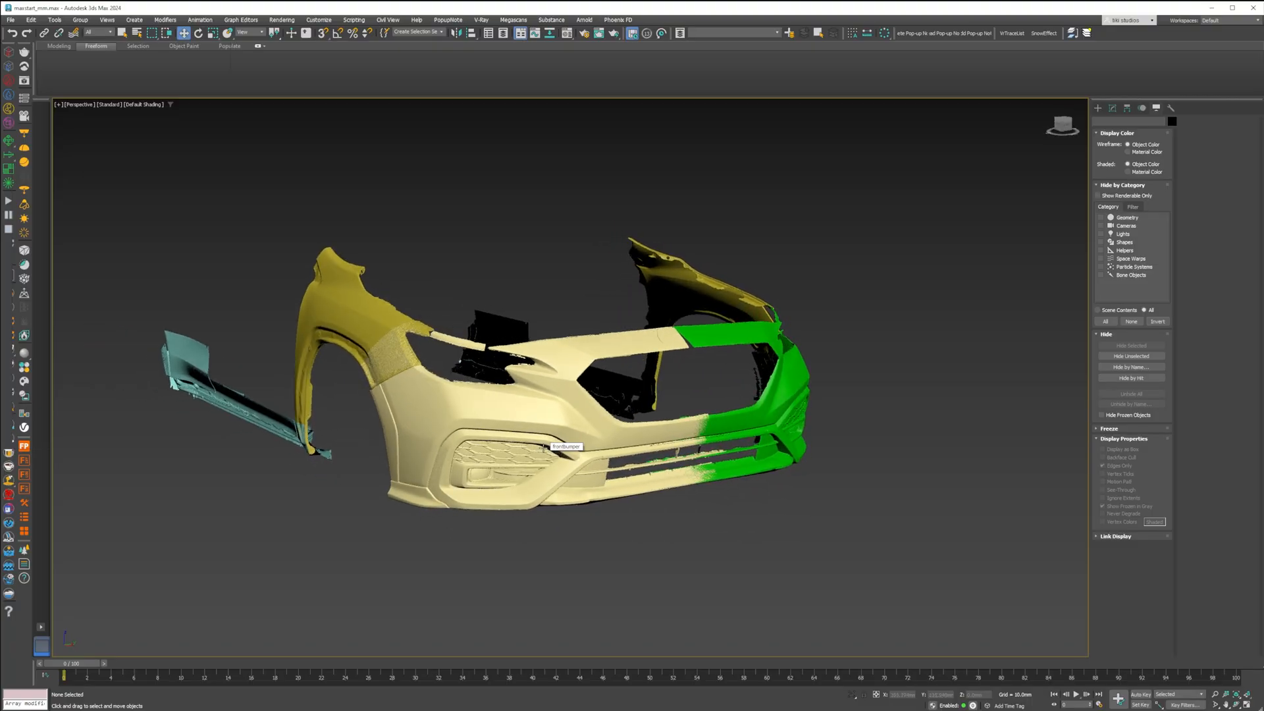